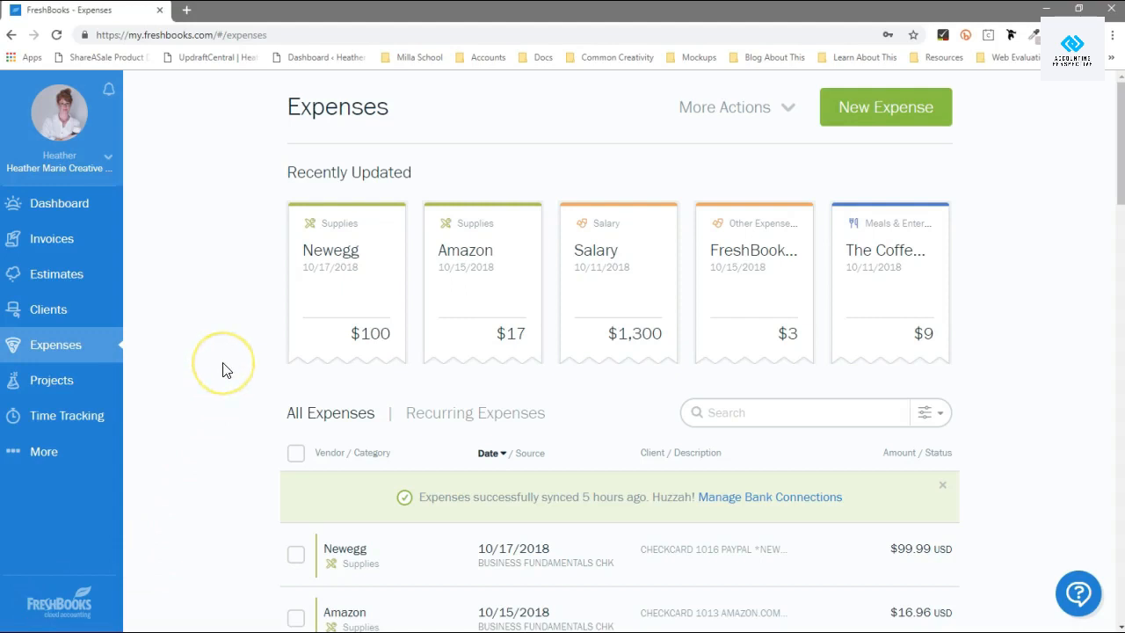
{"action": "mouse_move", "coordinate": [225, 369]}
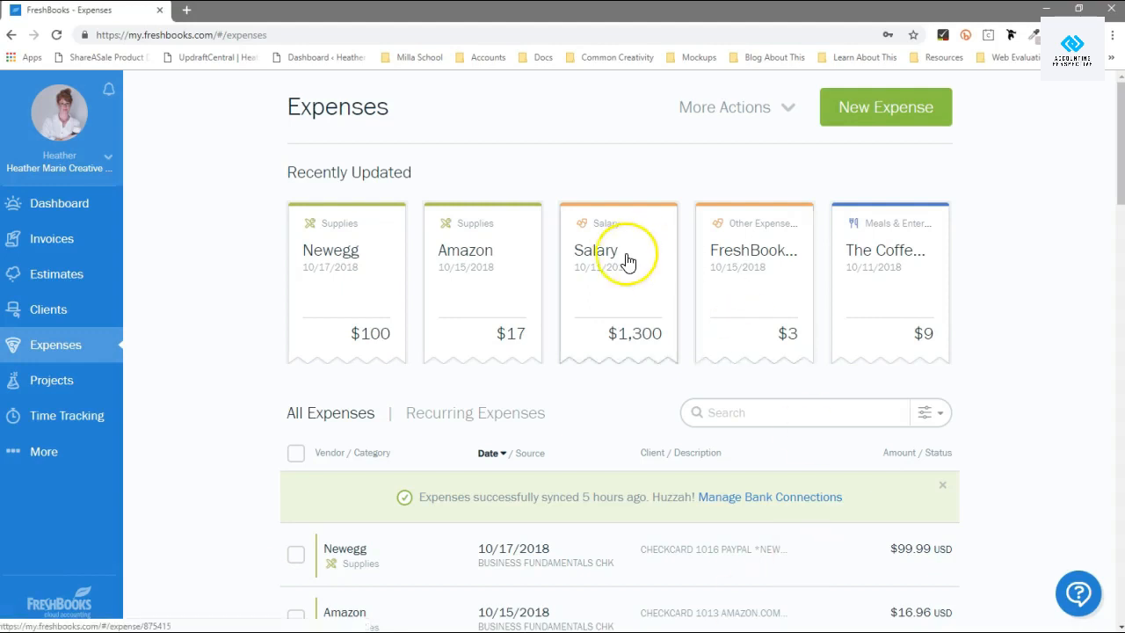
Step: Scroll through the Expenses list and start a blank new expense
{"action": "scroll", "scroll_direction": "down", "scroll_amount": 3}
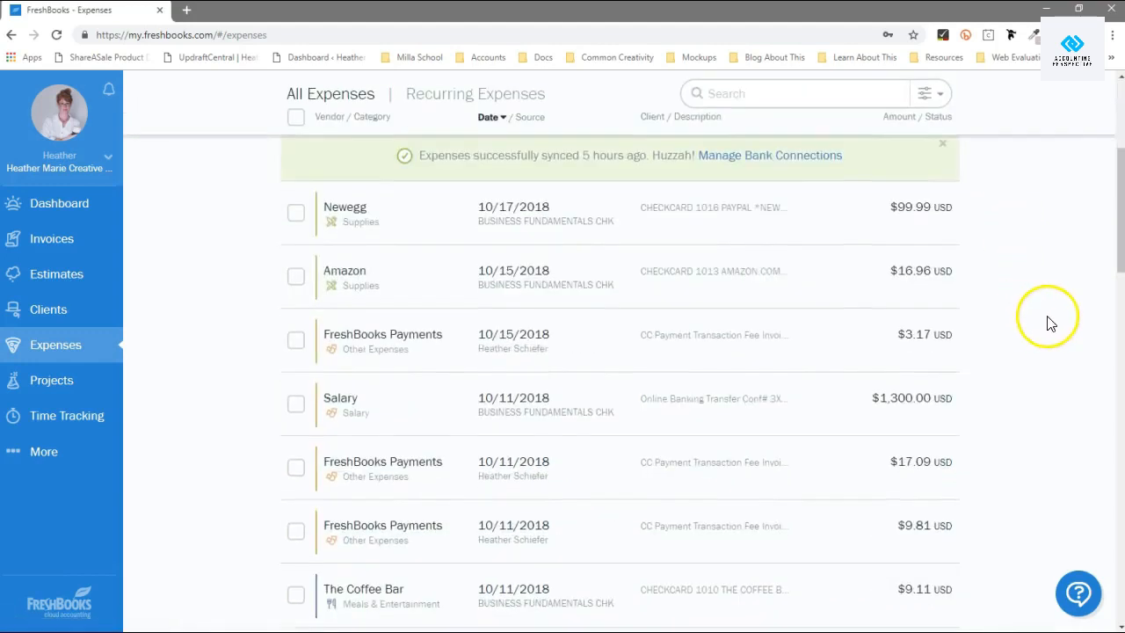
{"action": "scroll", "scroll_direction": "down", "scroll_amount": 3}
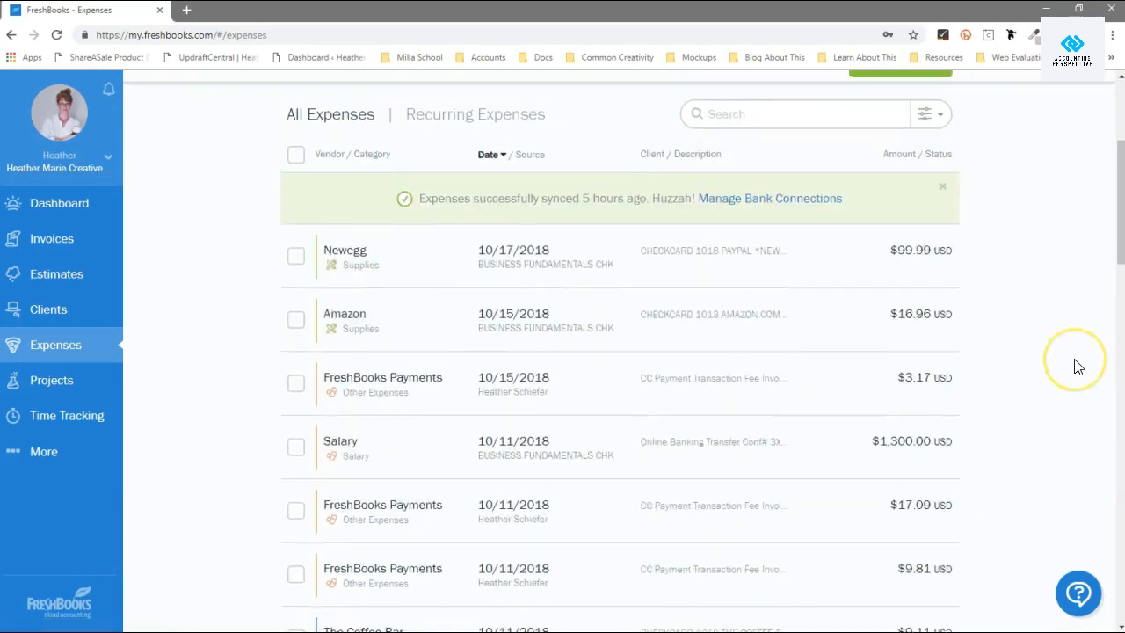
{"action": "scroll", "scroll_direction": "down", "scroll_amount": 3}
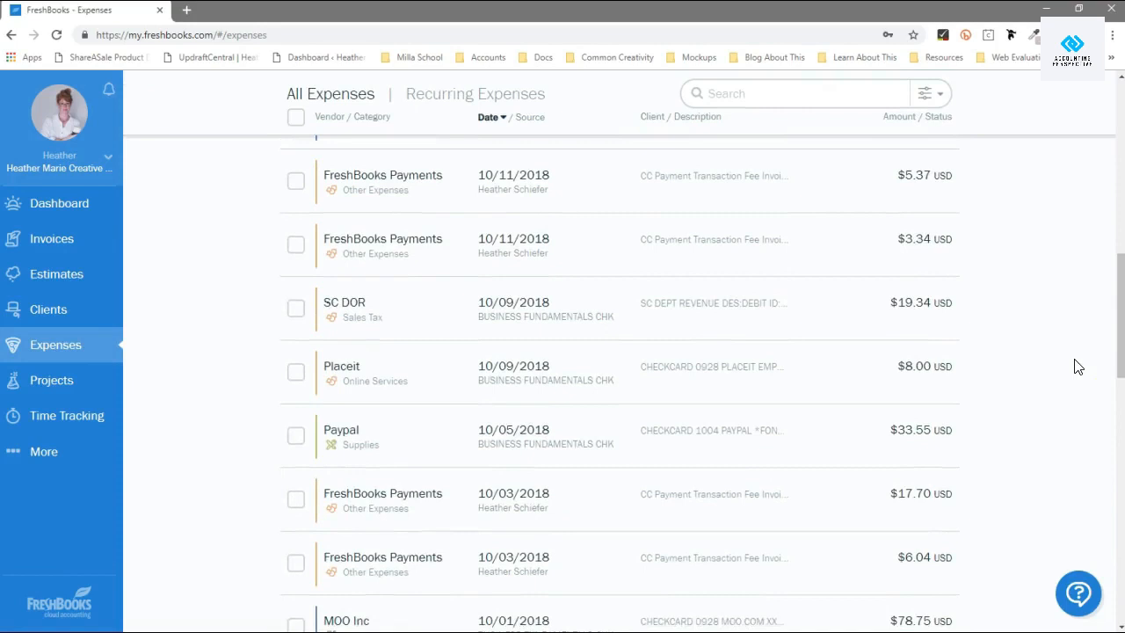
{"action": "scroll", "scroll_direction": "down", "scroll_amount": 3}
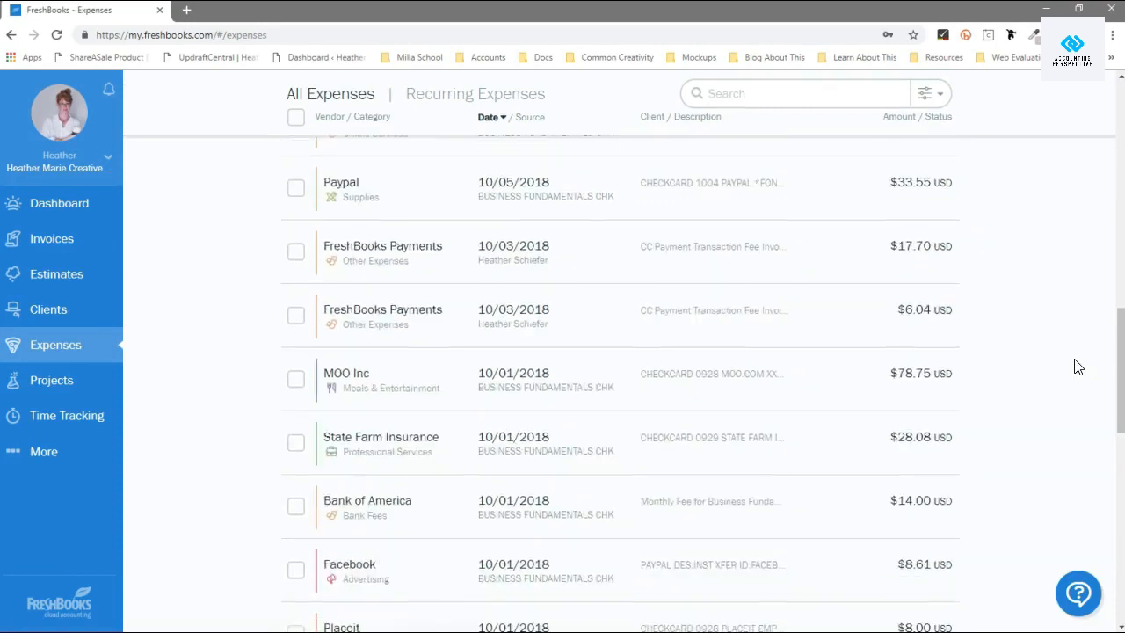
{"action": "mouse_move", "coordinate": [218, 343]}
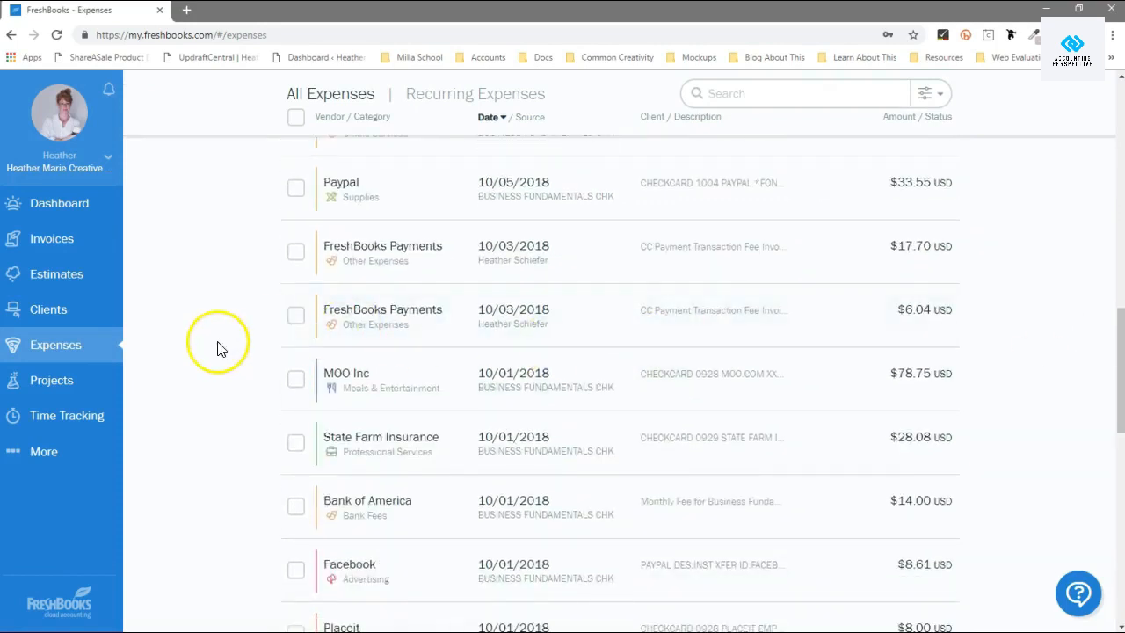
{"action": "mouse_move", "coordinate": [225, 353]}
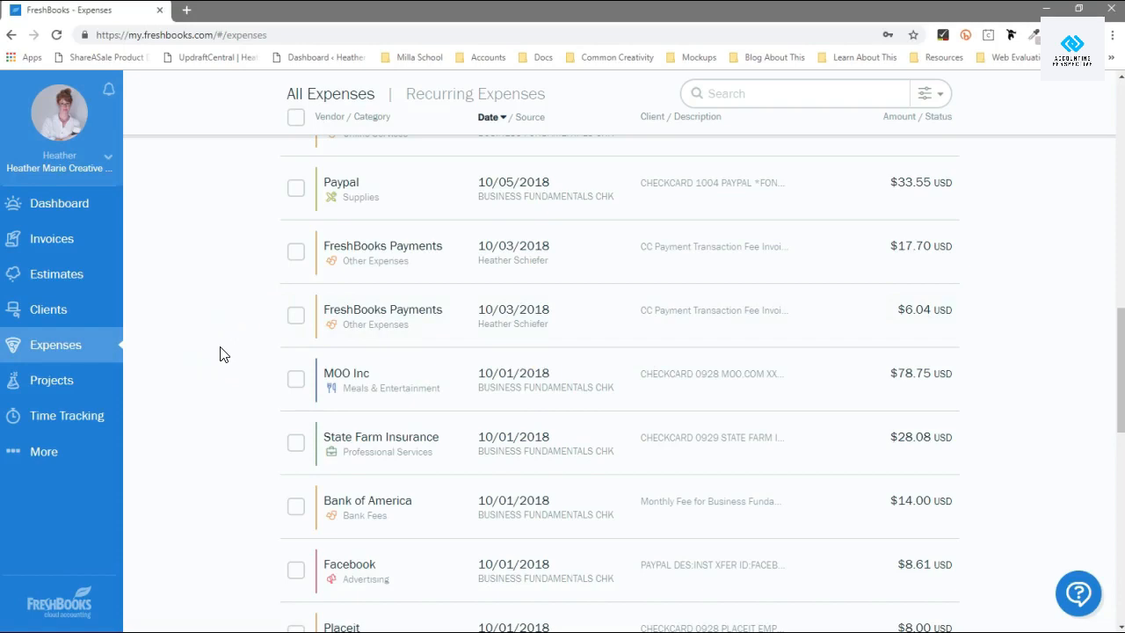
{"action": "scroll", "scroll_direction": "up", "scroll_amount": 3}
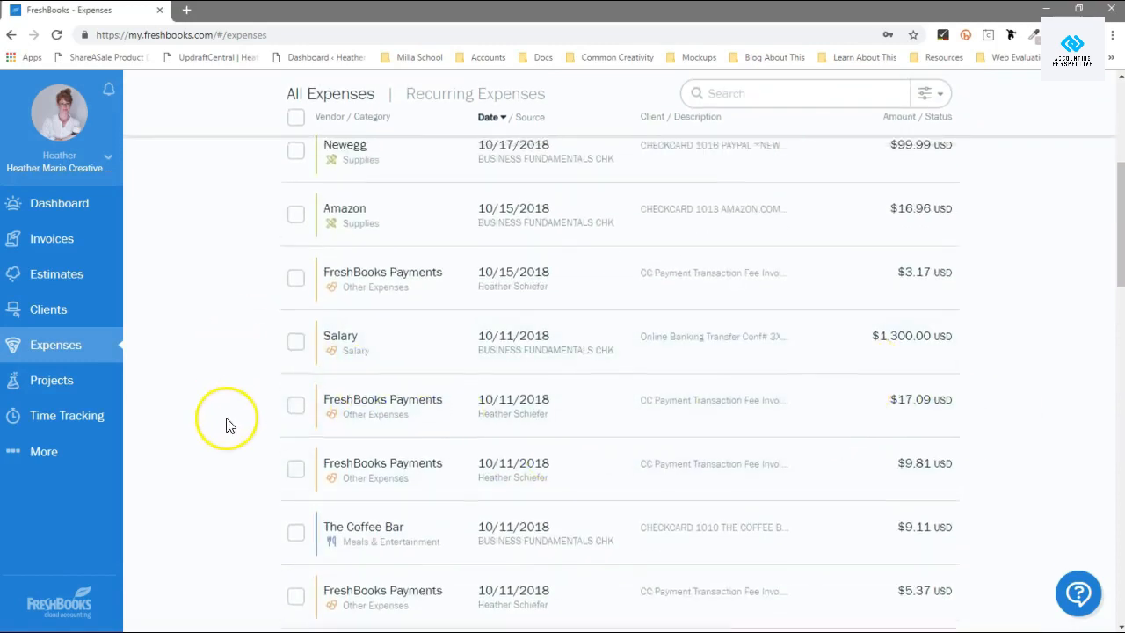
{"action": "scroll", "scroll_direction": "up", "scroll_amount": 3}
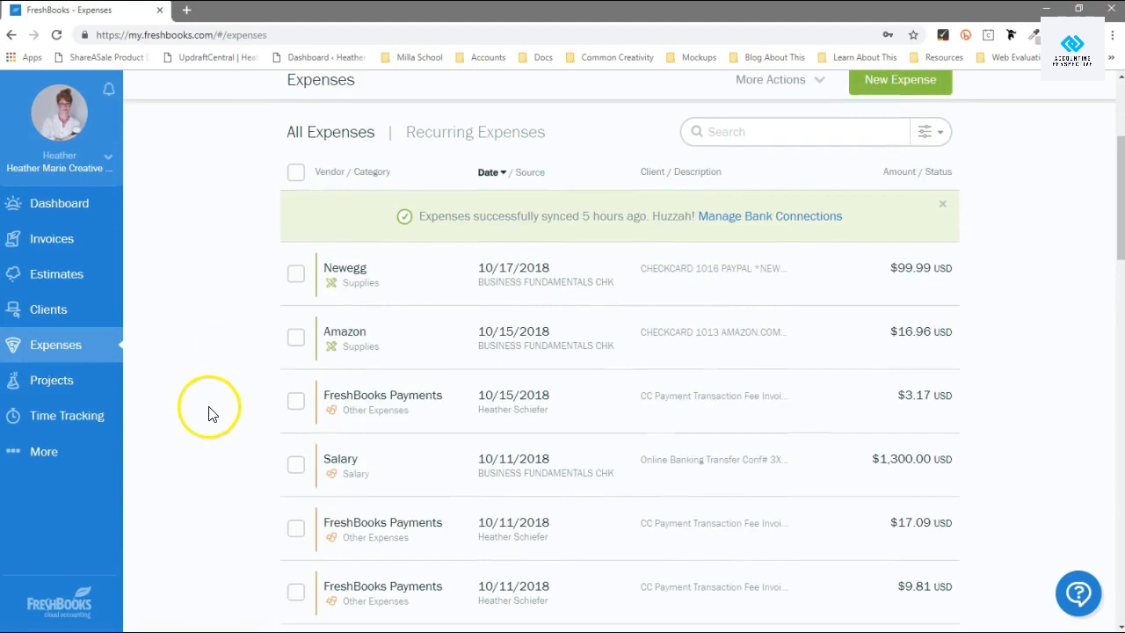
{"action": "mouse_move", "coordinate": [387, 309]}
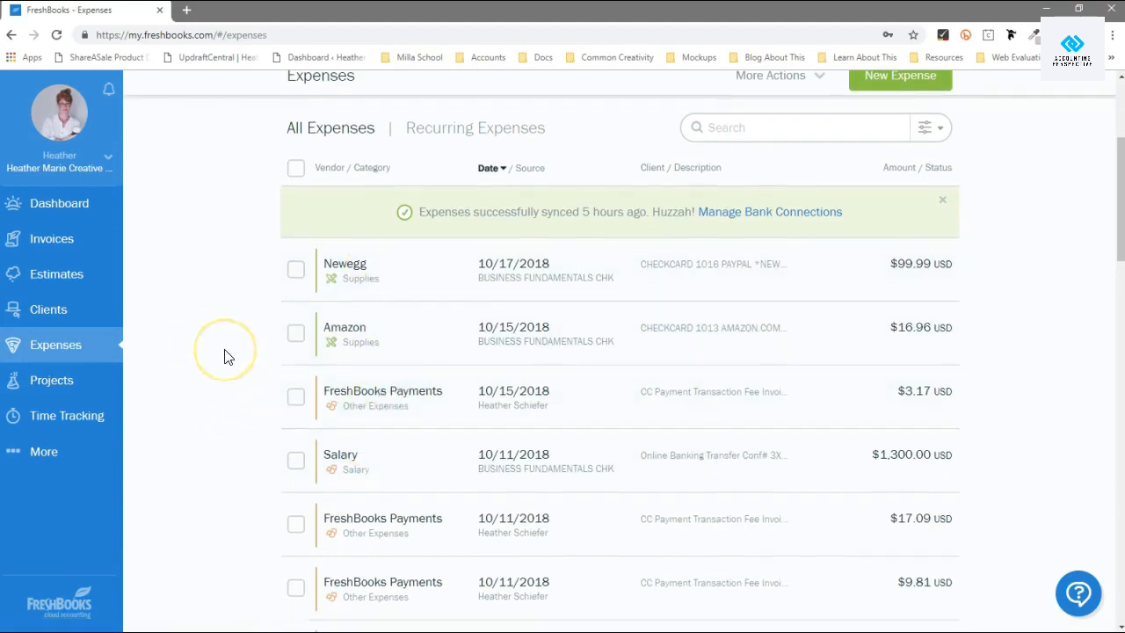
{"action": "scroll", "scroll_direction": "down", "scroll_amount": 3}
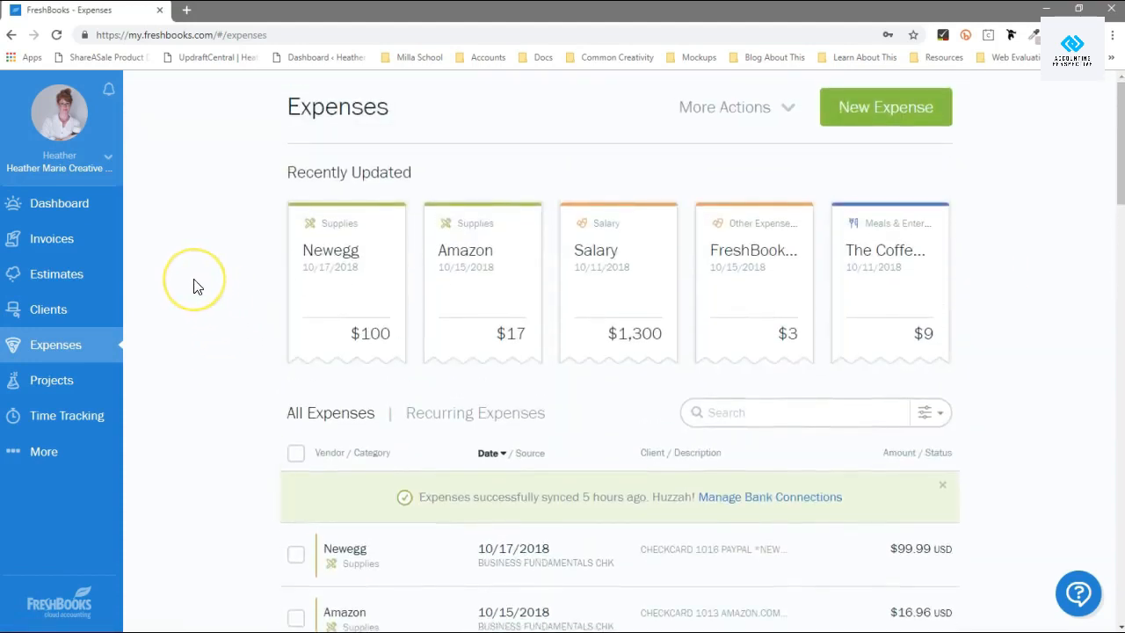
{"action": "mouse_move", "coordinate": [197, 285]}
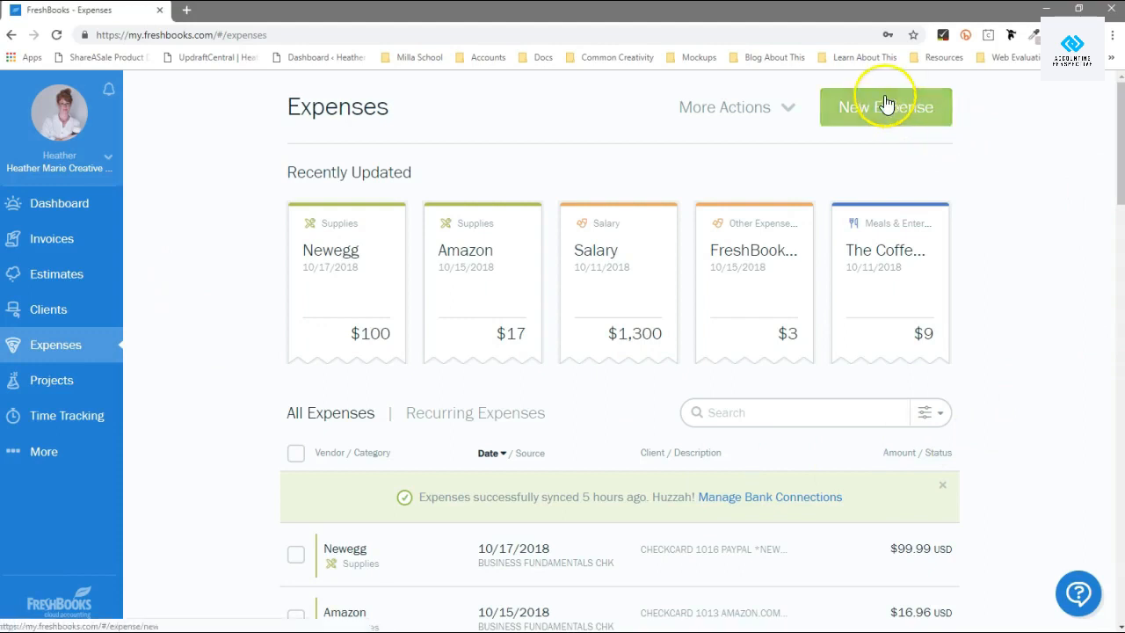
{"action": "left_click", "coordinate": [885, 107]}
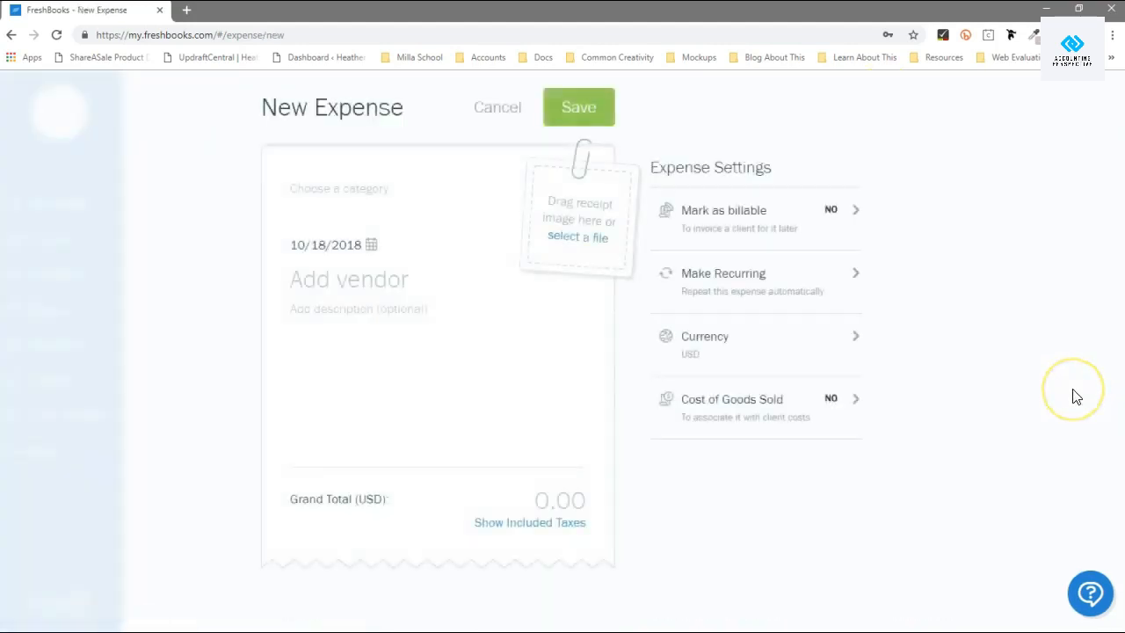
{"action": "mouse_move", "coordinate": [352, 195]}
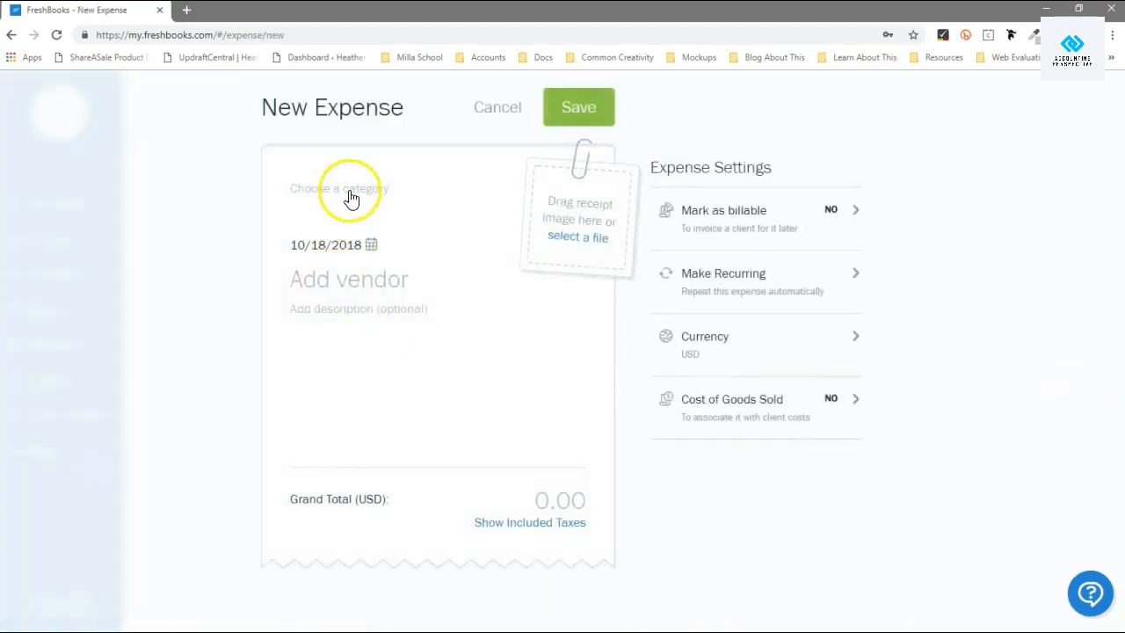
Step: Browse the category dropdown and search it for 'new category'
{"action": "left_click", "coordinate": [339, 188]}
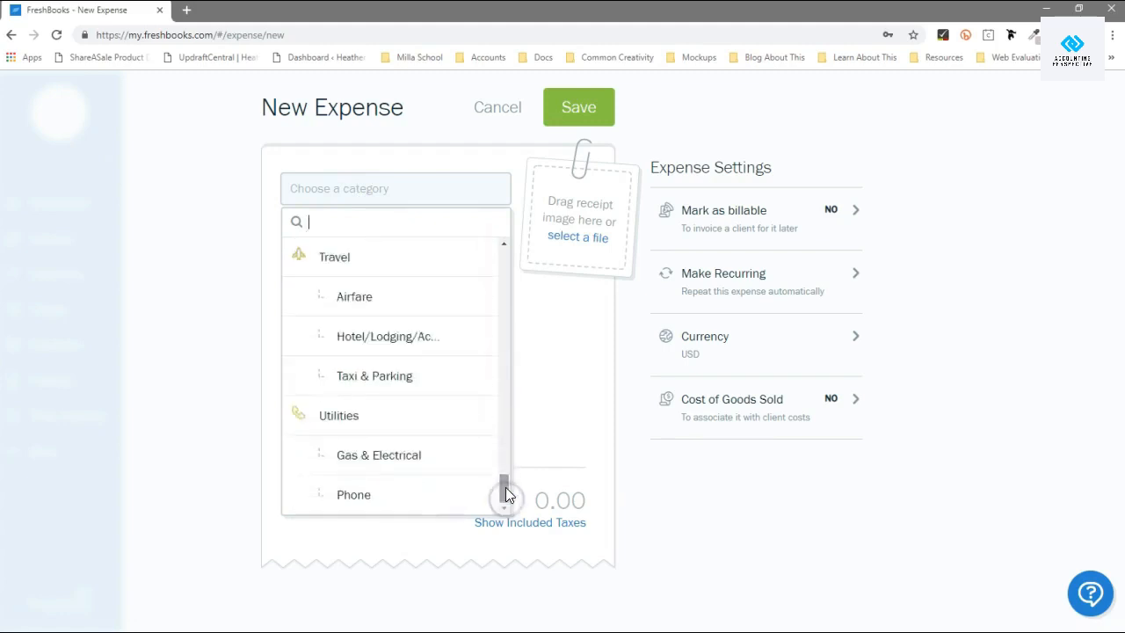
{"action": "scroll", "scroll_direction": "down", "scroll_amount": 3}
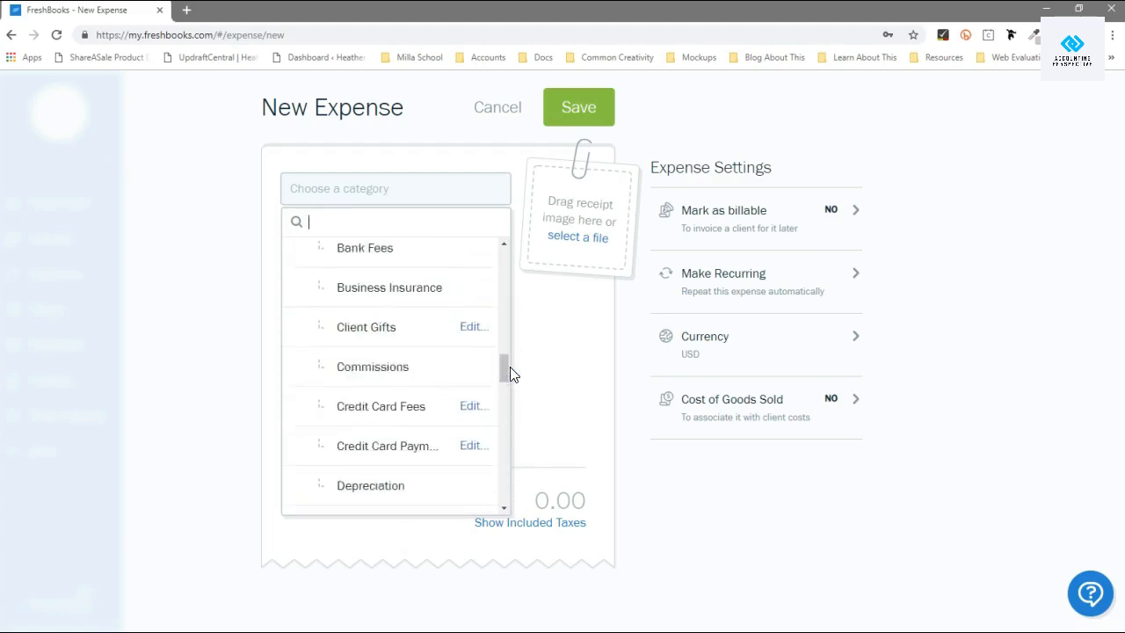
{"action": "type", "text": "new category"}
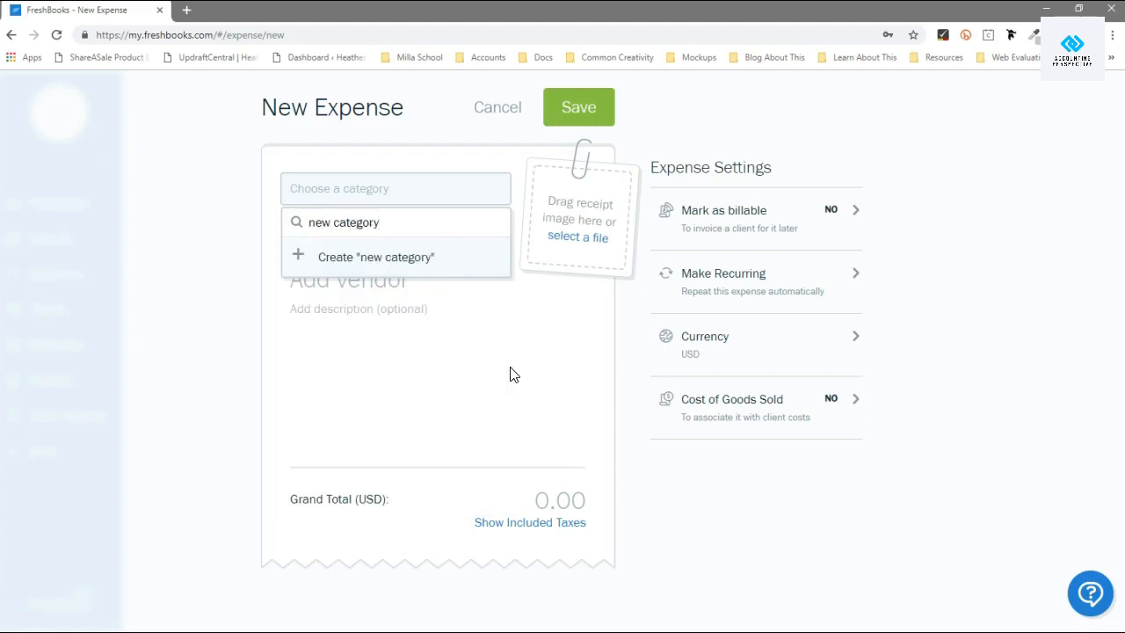
{"action": "mouse_move", "coordinate": [425, 263]}
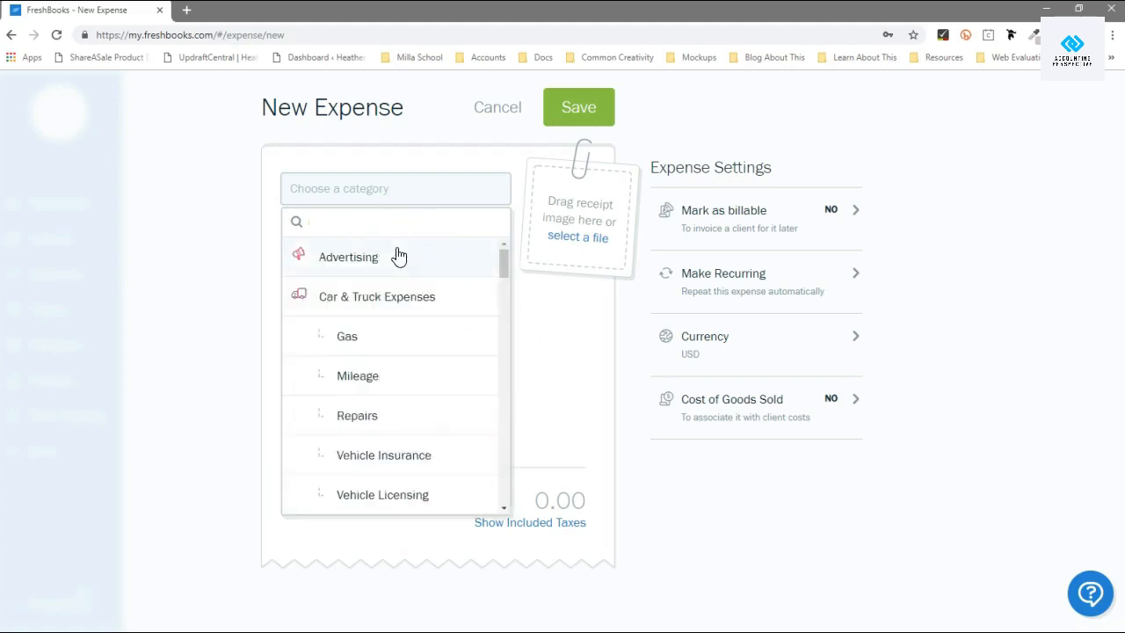
Step: Categorize the expense as Advertising with 5 Star Sports as vendor
{"action": "left_click", "coordinate": [348, 256]}
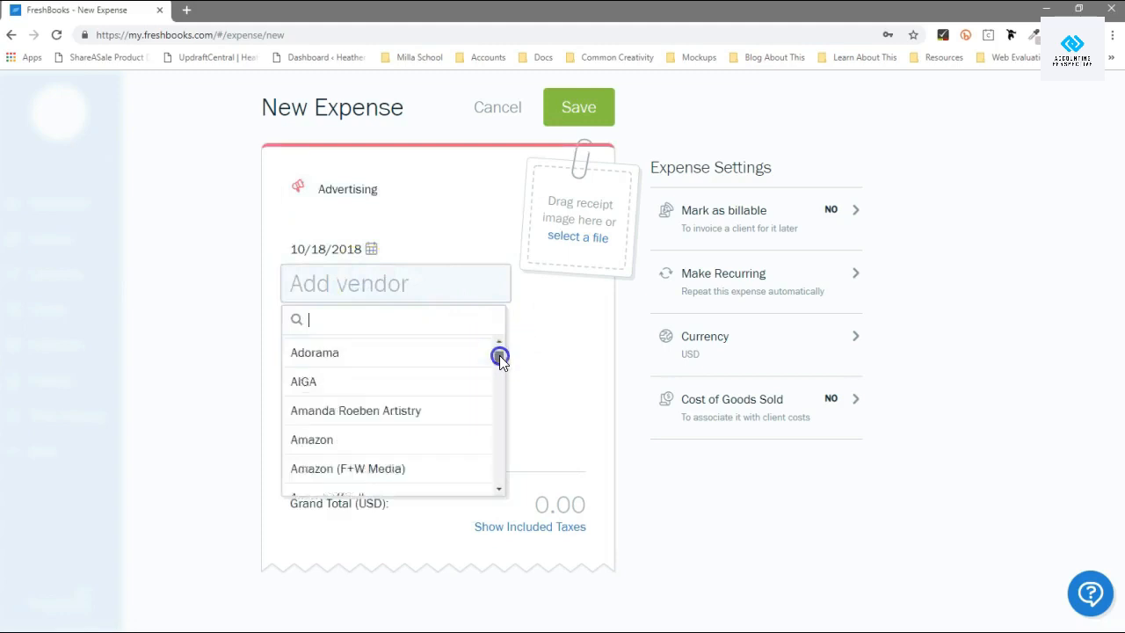
{"action": "scroll", "scroll_direction": "down", "scroll_amount": 3}
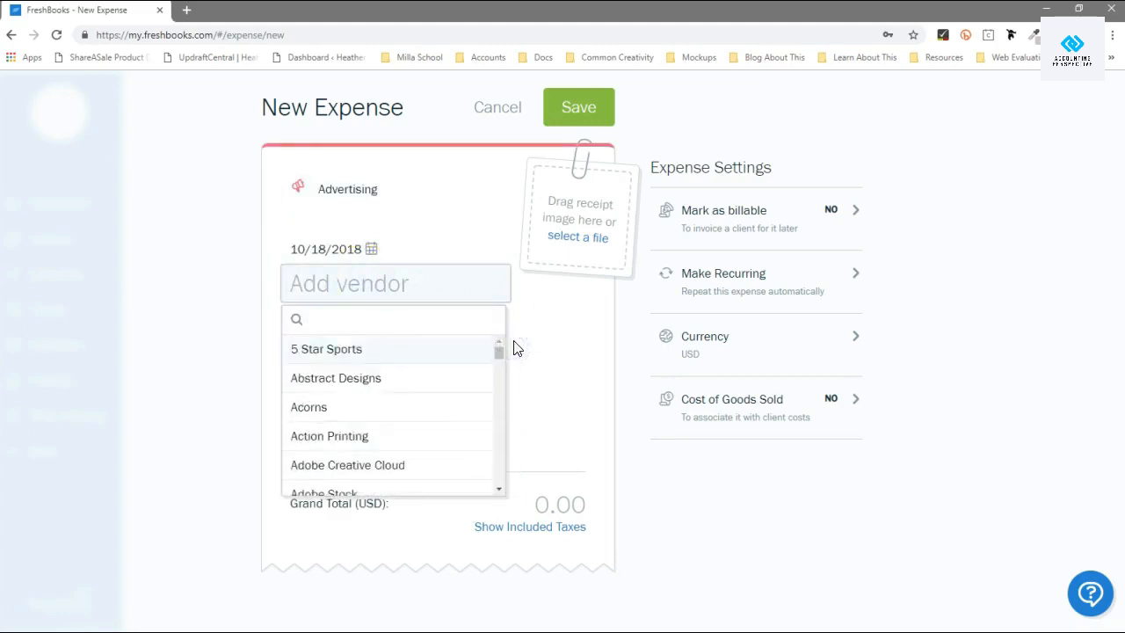
{"action": "left_click", "coordinate": [326, 348]}
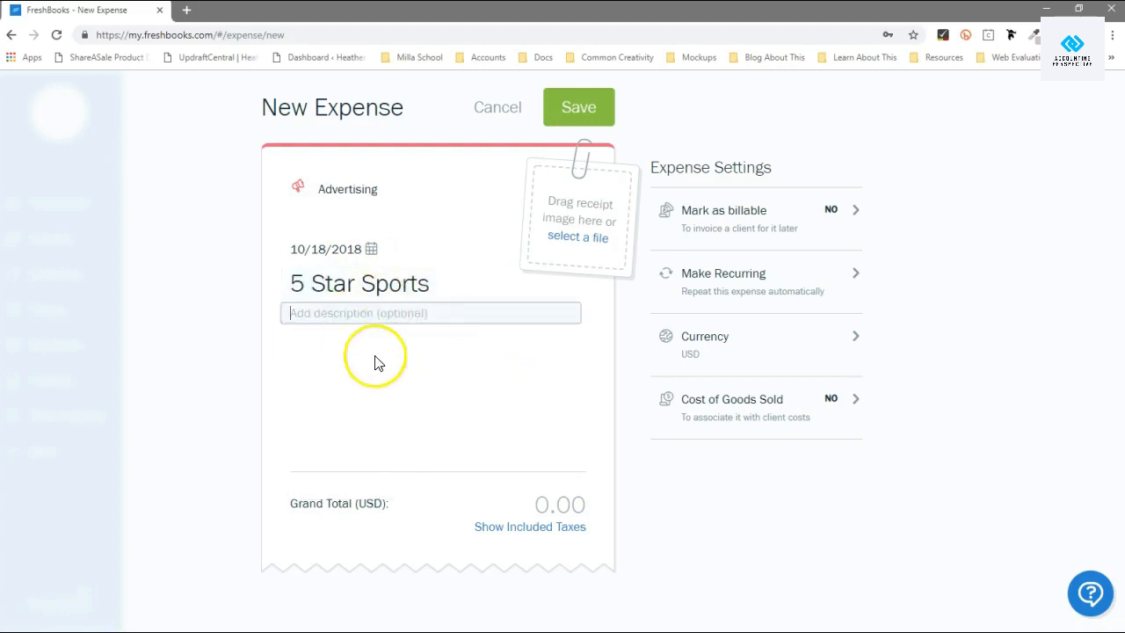
{"action": "mouse_move", "coordinate": [562, 226]}
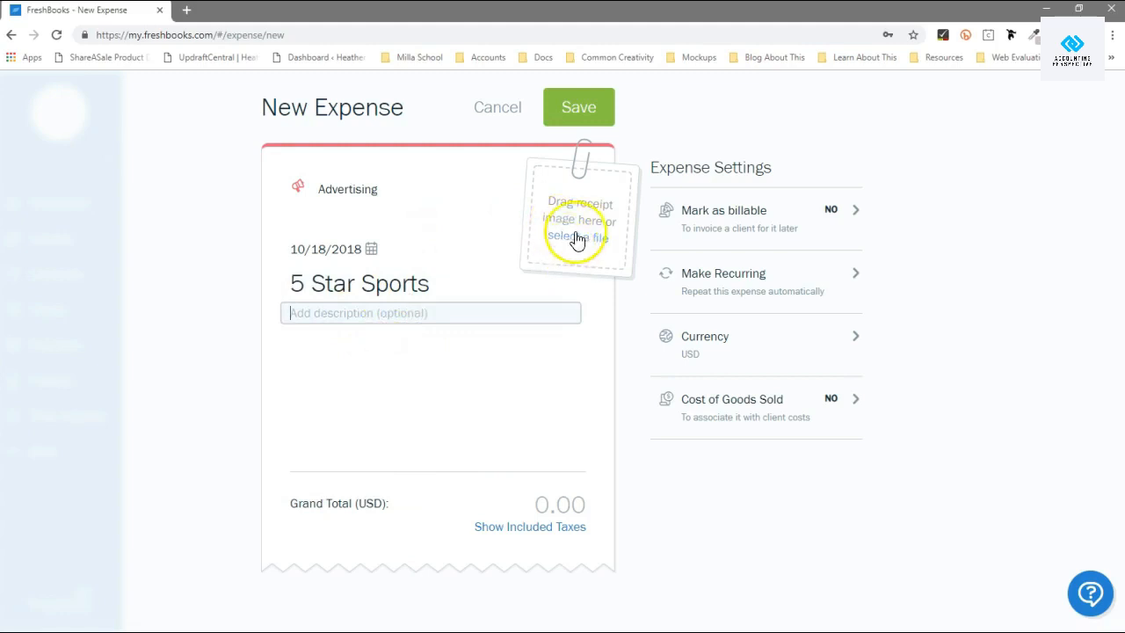
{"action": "mouse_move", "coordinate": [583, 225]}
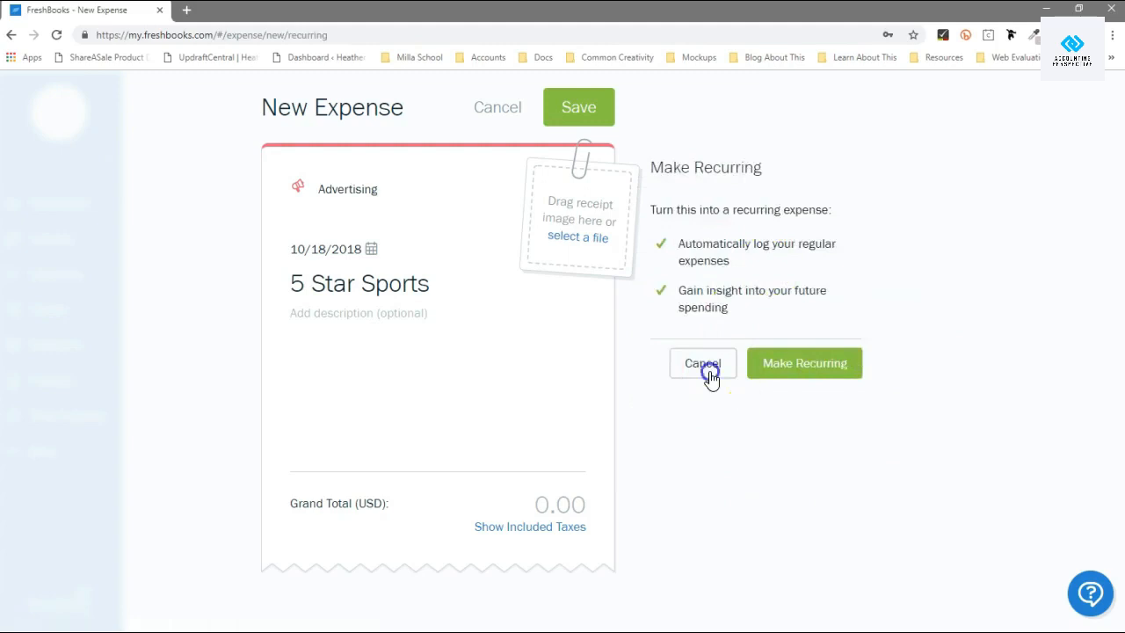
{"action": "left_click", "coordinate": [703, 362]}
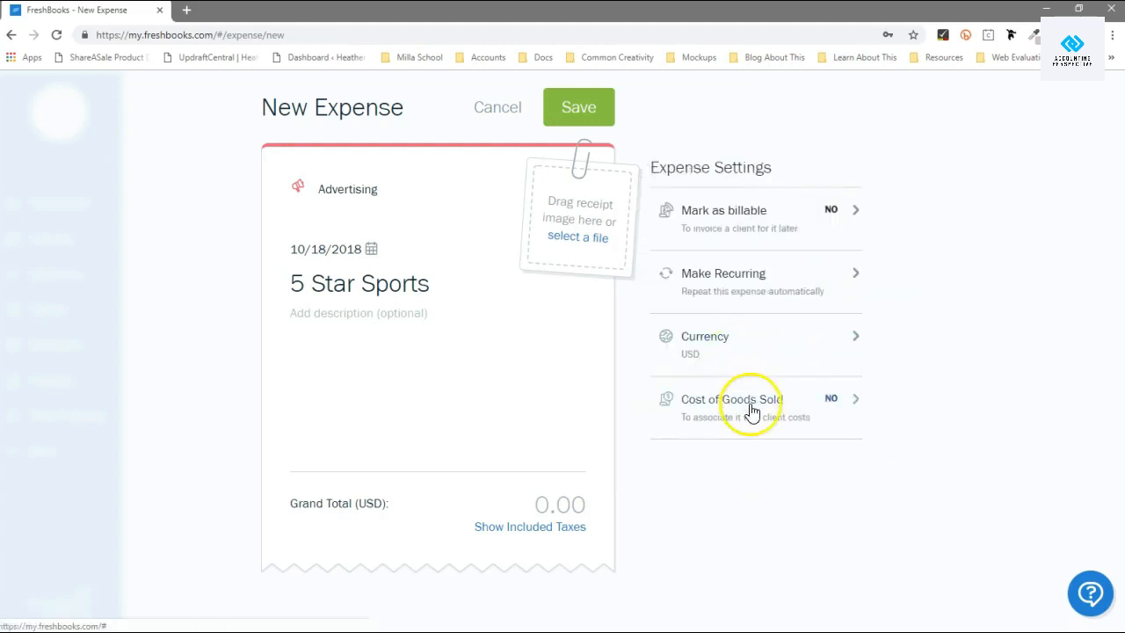
{"action": "left_click", "coordinate": [752, 404]}
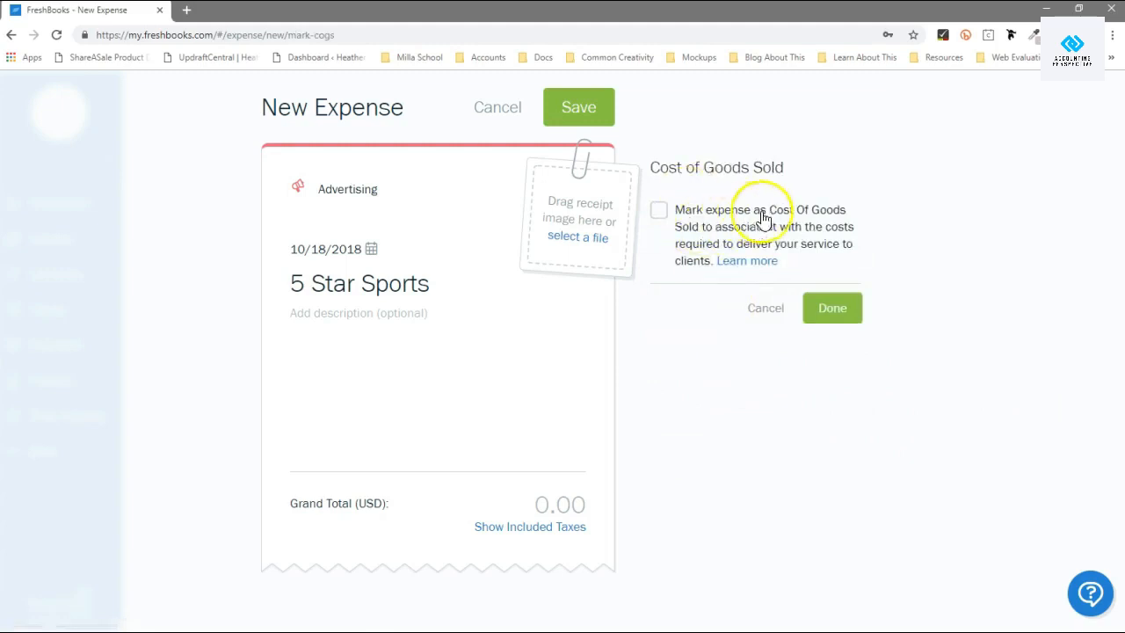
{"action": "mouse_move", "coordinate": [787, 265]}
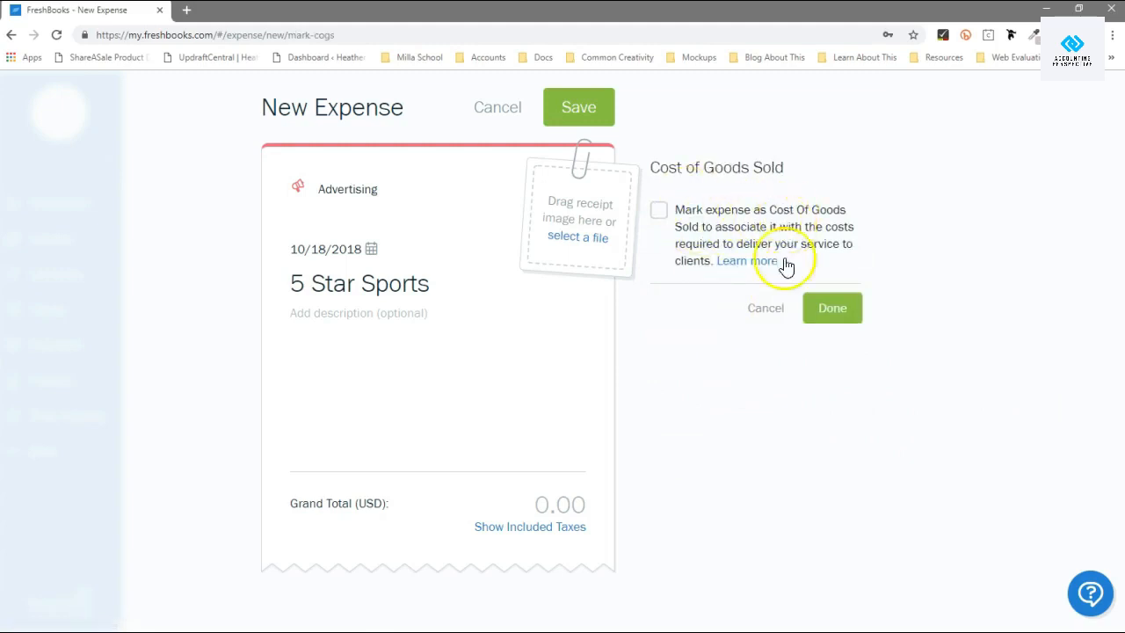
{"action": "left_click", "coordinate": [766, 308]}
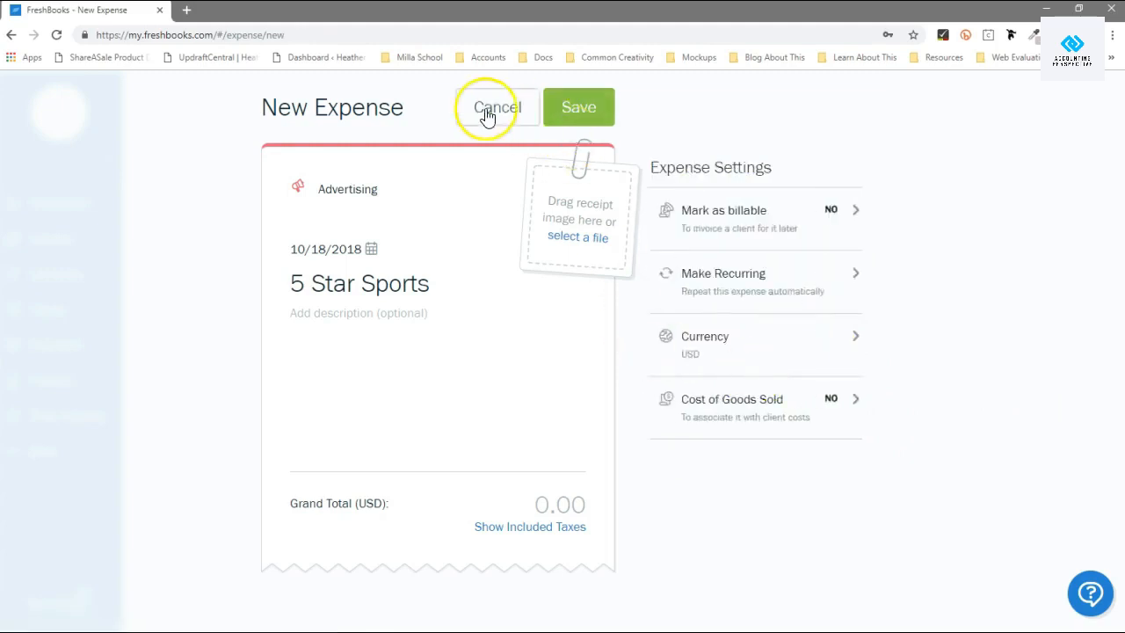
Step: Cancel the new expense and confirm discarding it
{"action": "left_click", "coordinate": [497, 107]}
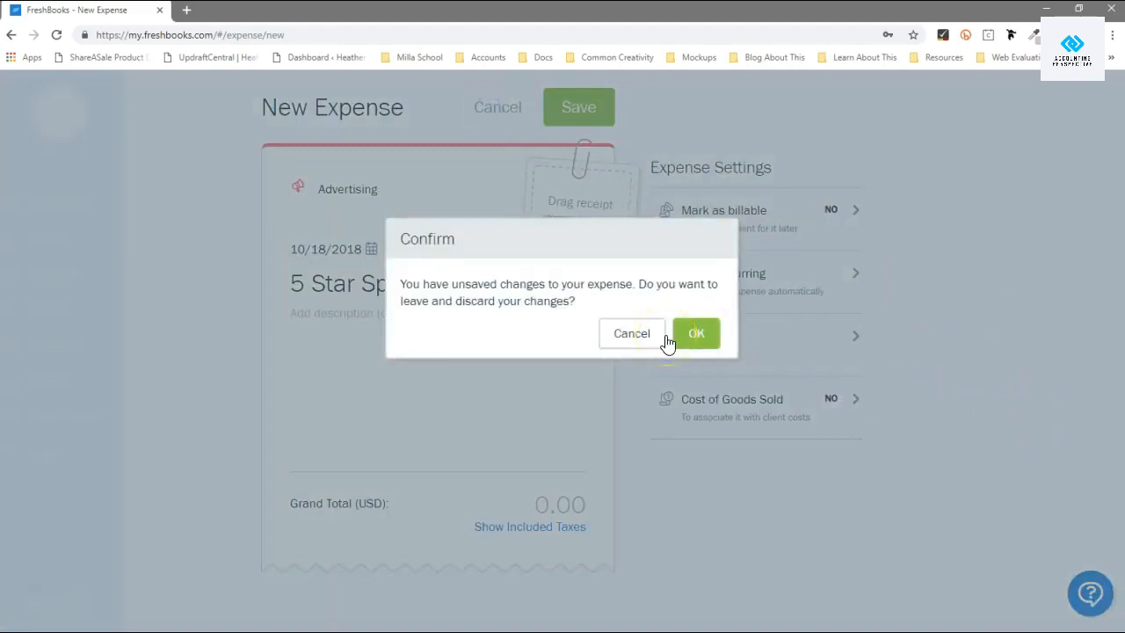
{"action": "left_click", "coordinate": [695, 334]}
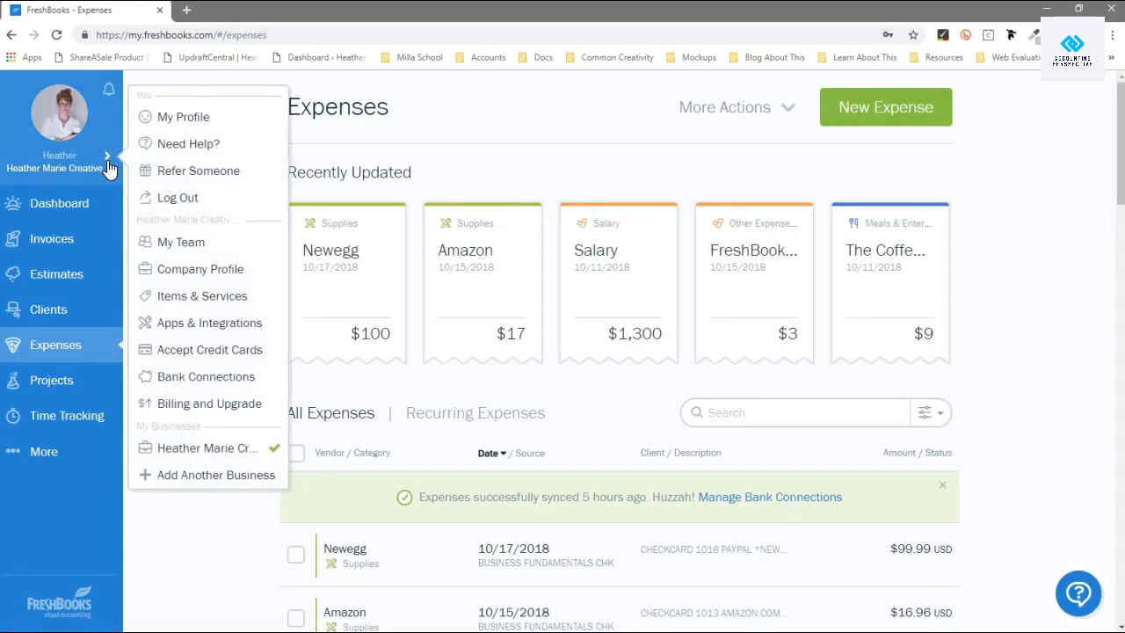
{"action": "mouse_move", "coordinate": [167, 167]}
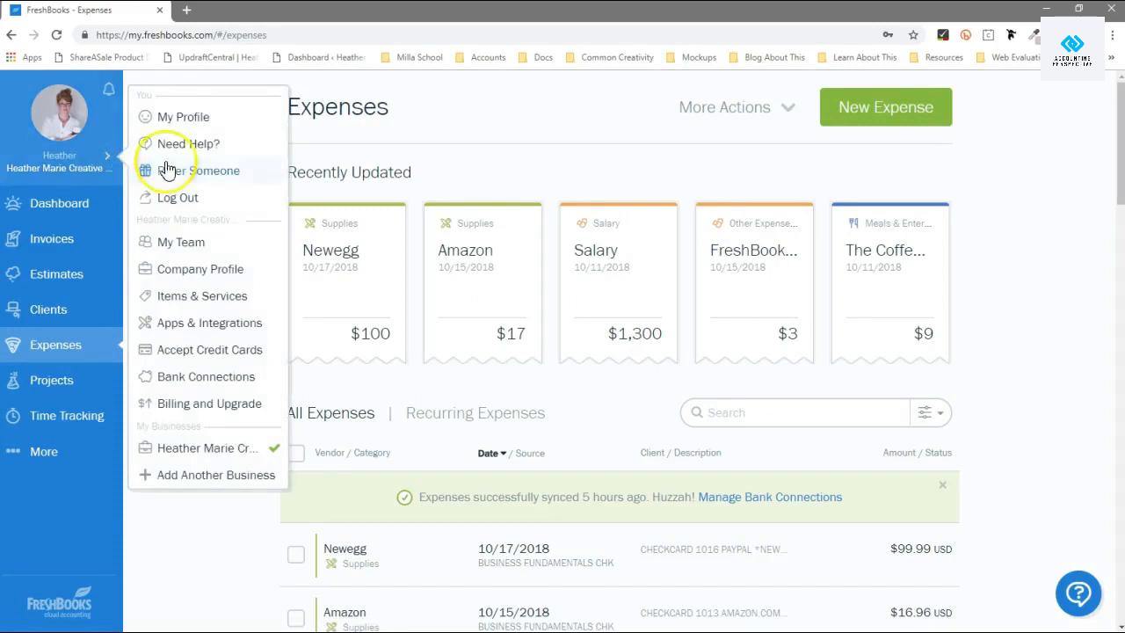
{"action": "mouse_move", "coordinate": [195, 328]}
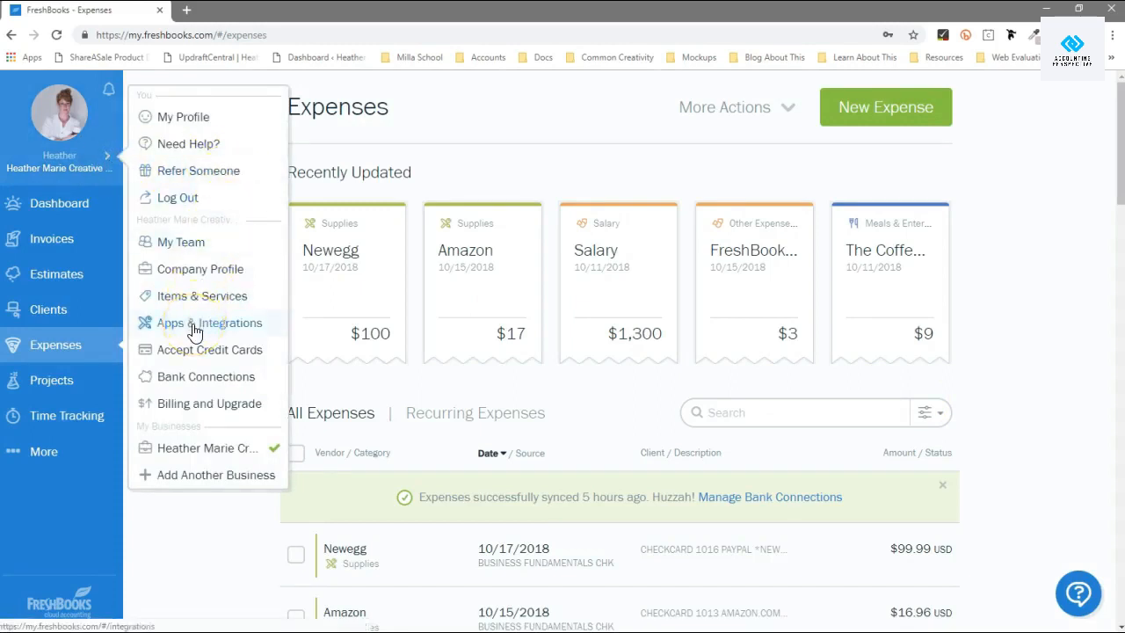
{"action": "mouse_move", "coordinate": [188, 411]}
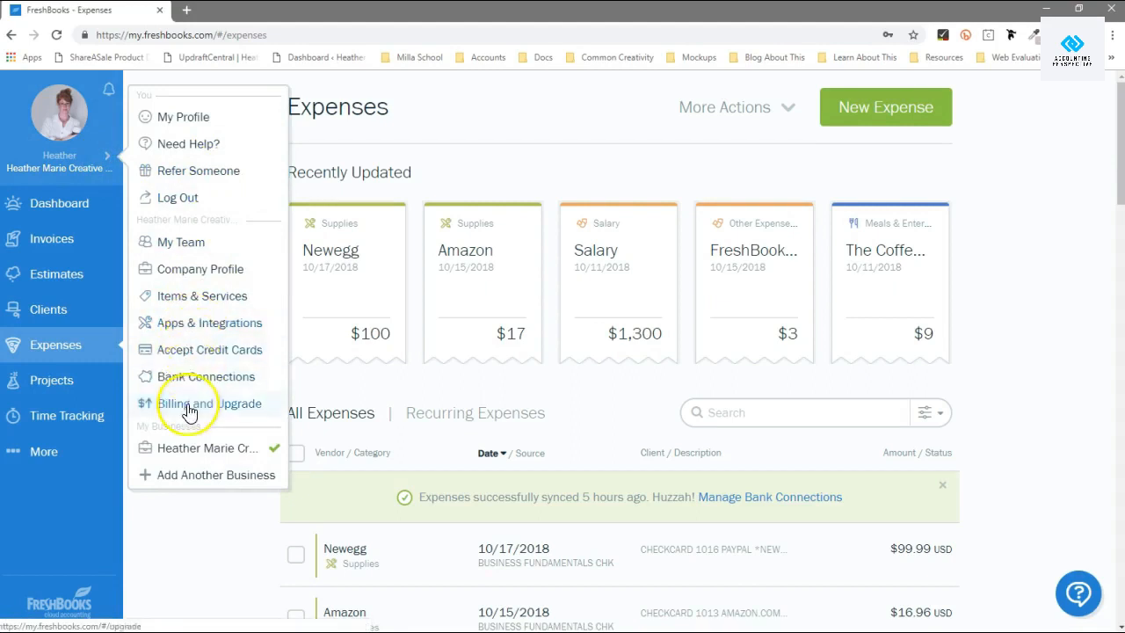
Step: View Bank Connections, expand and collapse Bank of America's accounts, then return to Expenses
{"action": "left_click", "coordinate": [208, 376]}
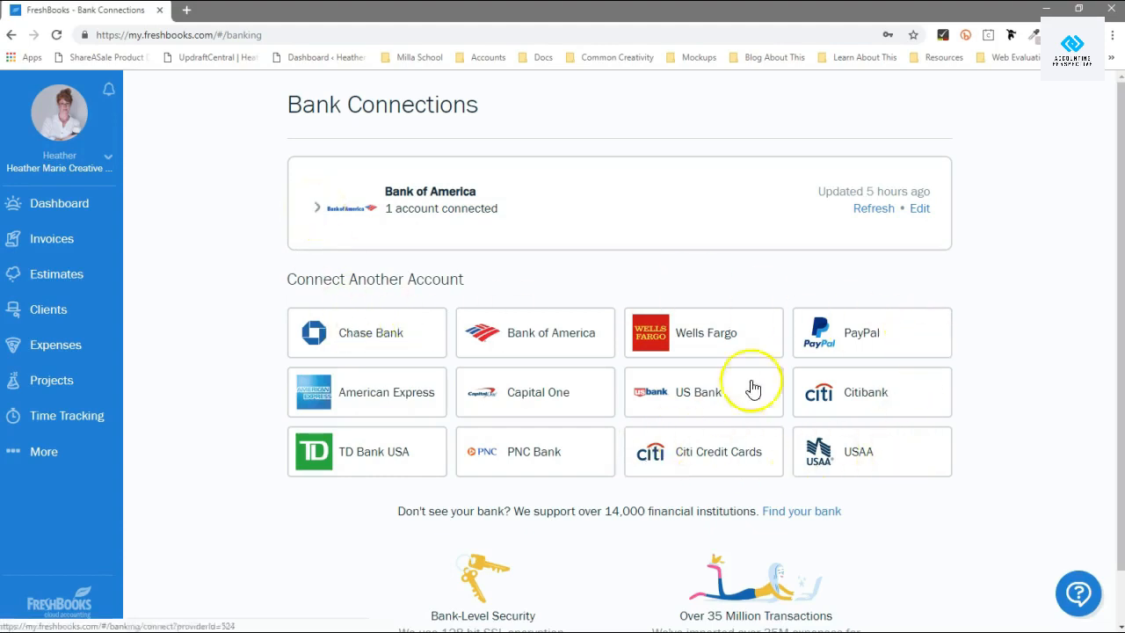
{"action": "mouse_move", "coordinate": [837, 350]}
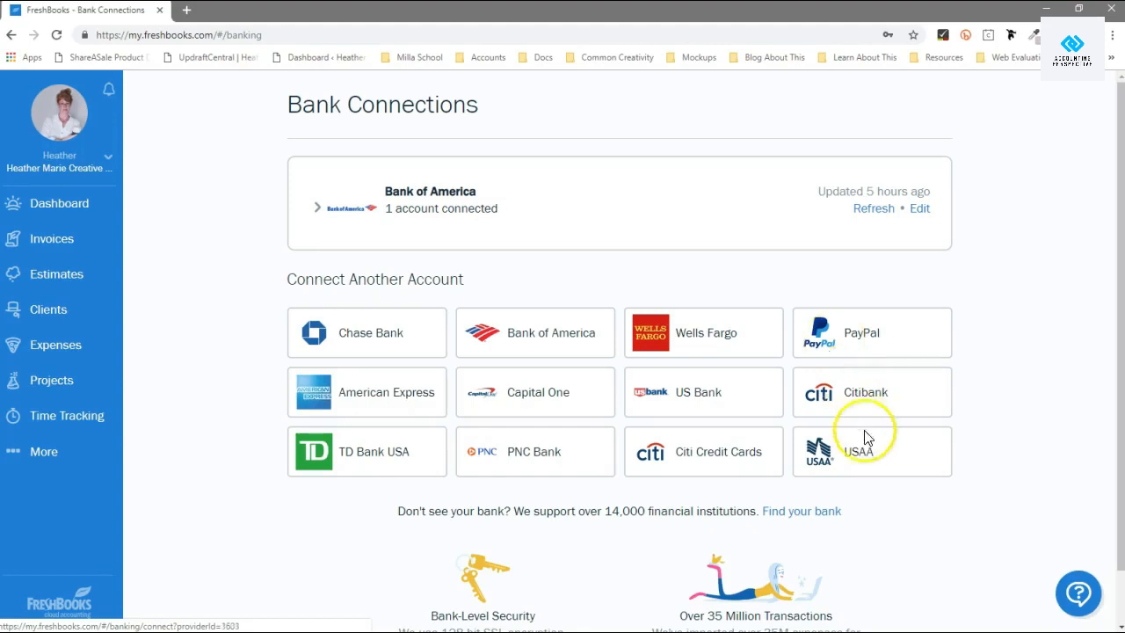
{"action": "scroll", "scroll_direction": "down", "scroll_amount": 3}
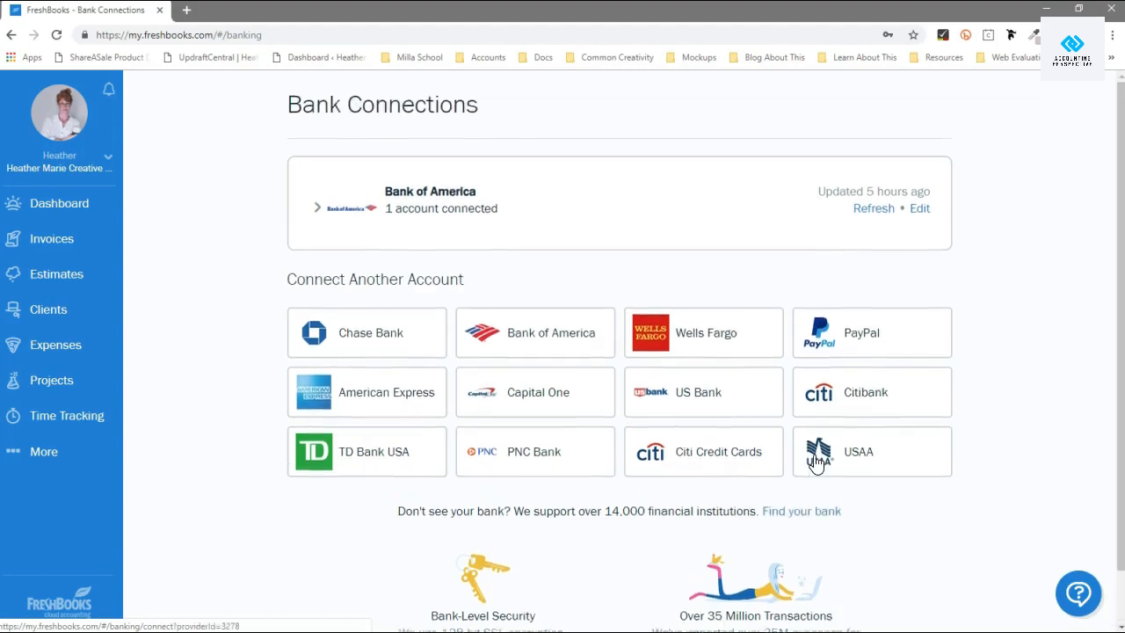
{"action": "mouse_move", "coordinate": [995, 332]}
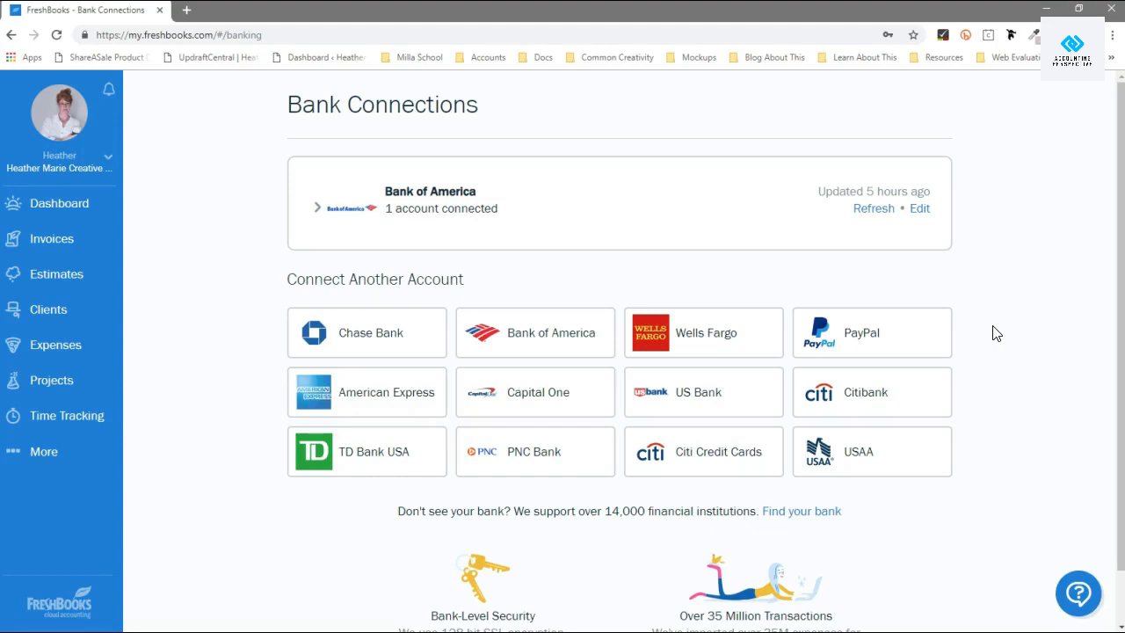
{"action": "mouse_move", "coordinate": [314, 212]}
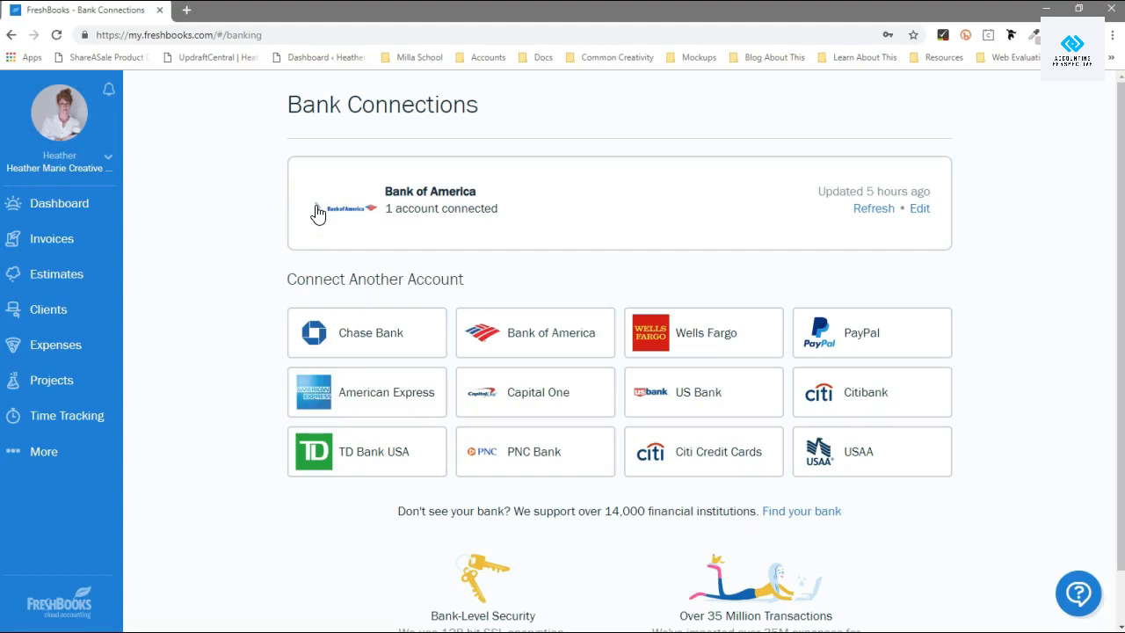
{"action": "left_click", "coordinate": [316, 211]}
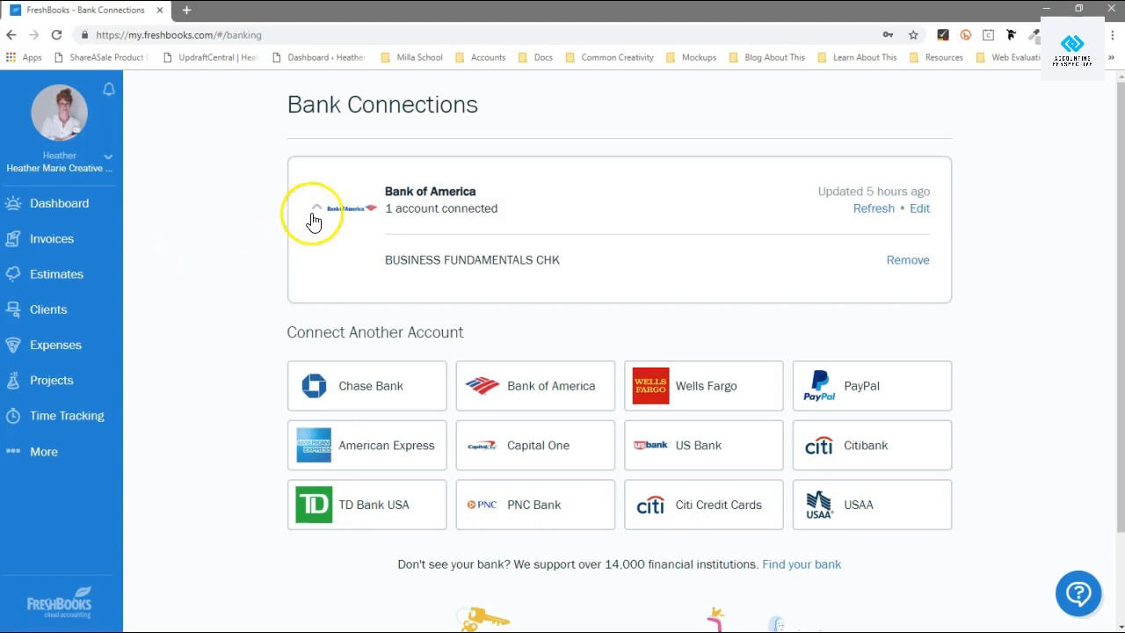
{"action": "left_click", "coordinate": [317, 211]}
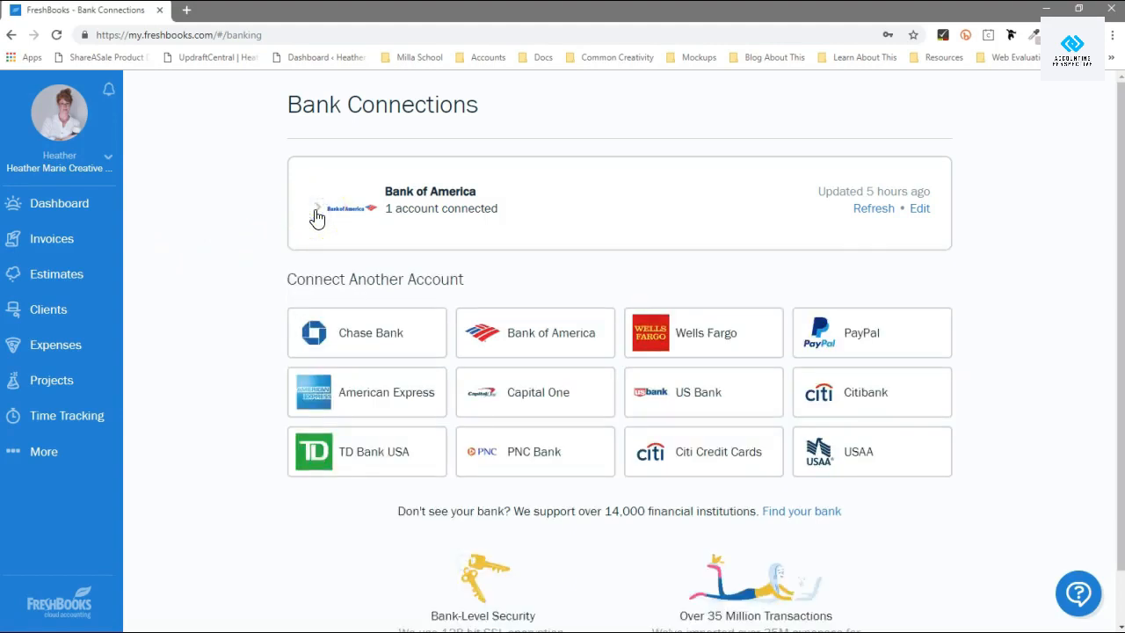
{"action": "left_click", "coordinate": [74, 344]}
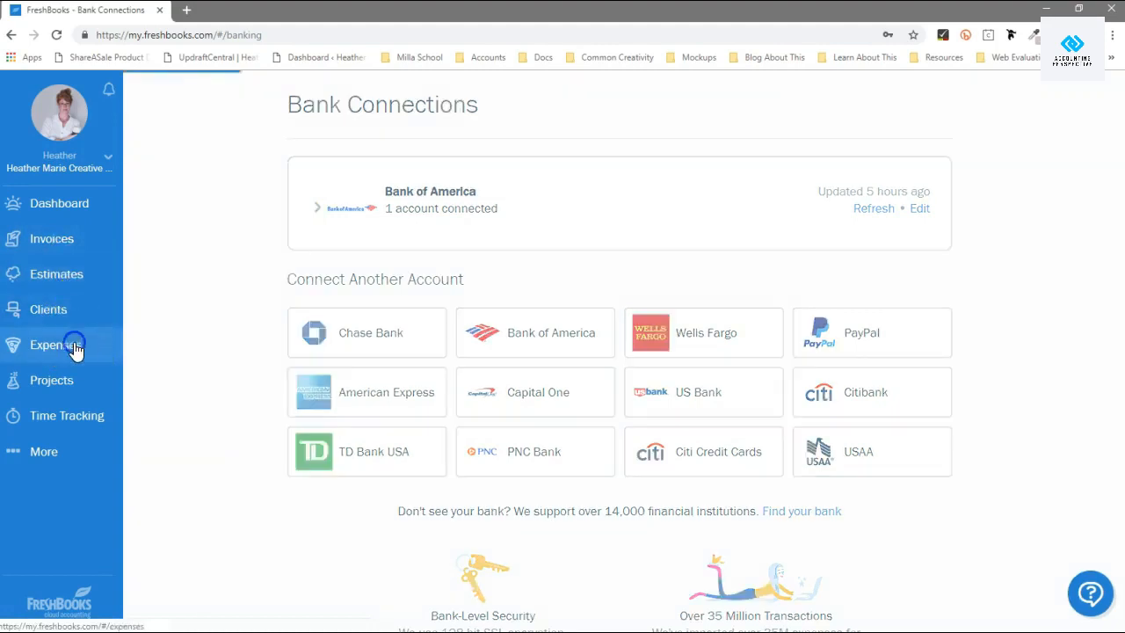
Step: Open the $16.96 Amazon expense from the list for editing
{"action": "left_click", "coordinate": [67, 345]}
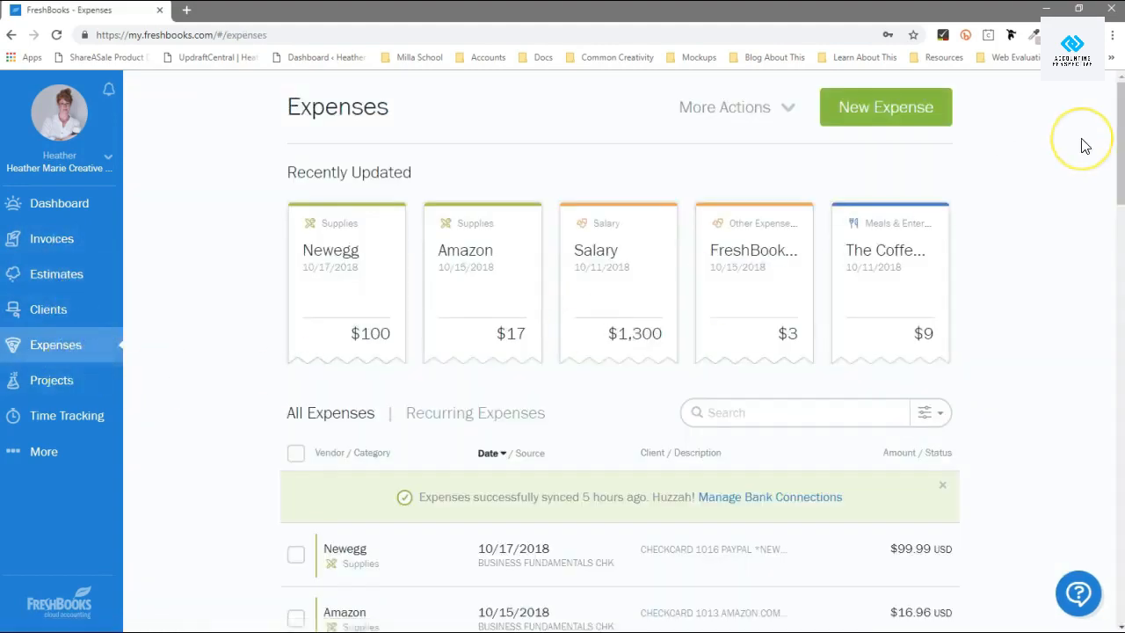
{"action": "mouse_move", "coordinate": [645, 284]}
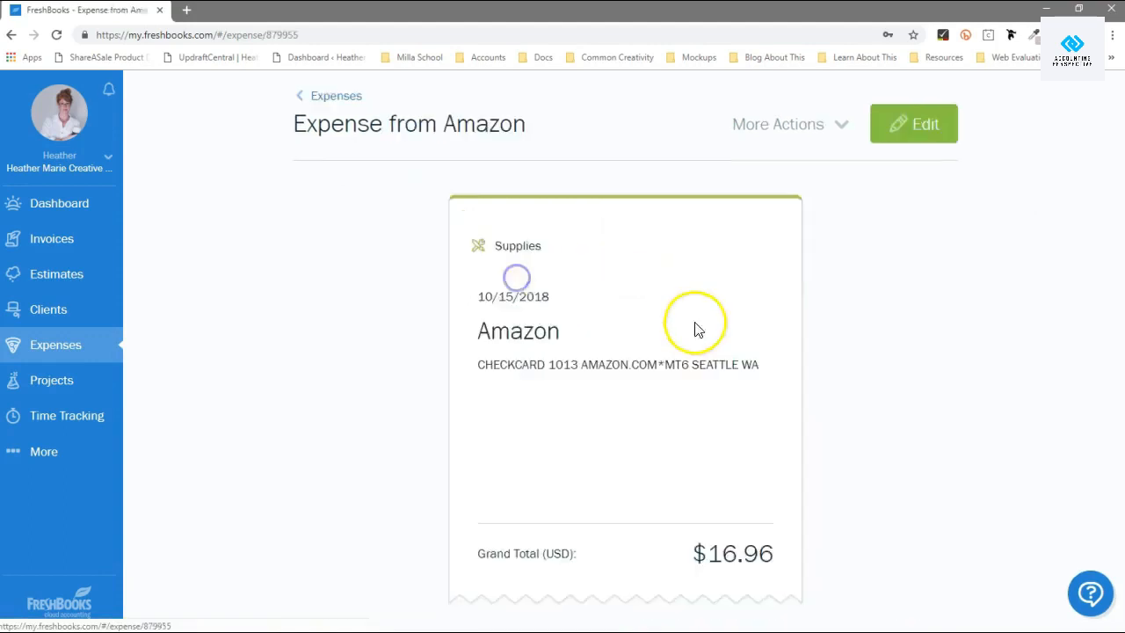
{"action": "left_click", "coordinate": [914, 123]}
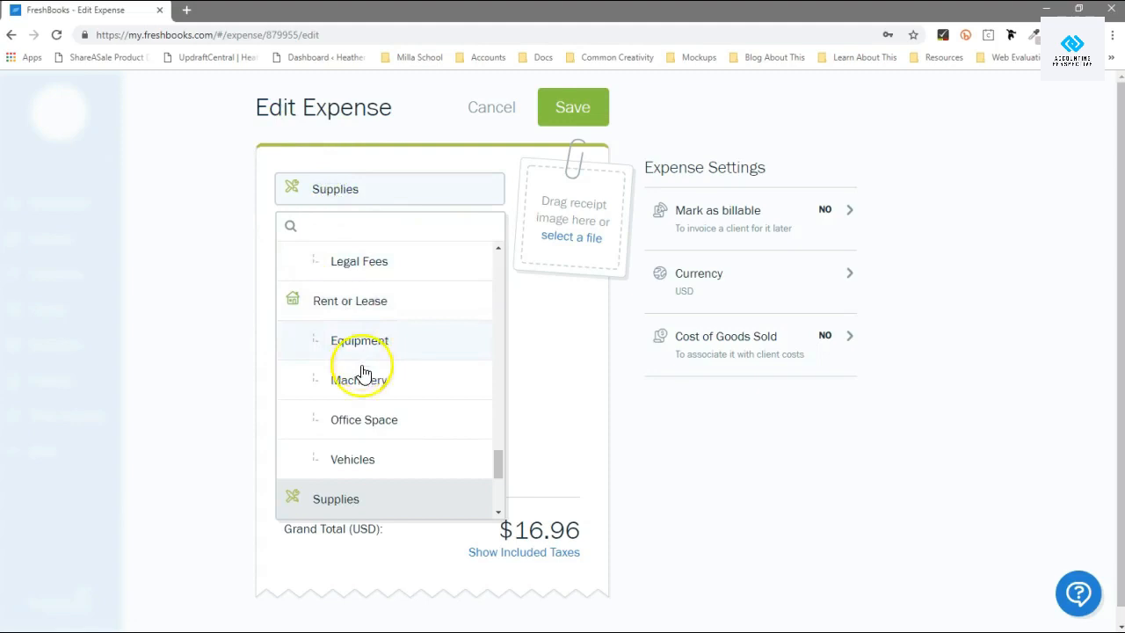
Step: Search 'offi' and recategorize the expense as Office Supplies
{"action": "scroll", "scroll_direction": "down", "scroll_amount": 3}
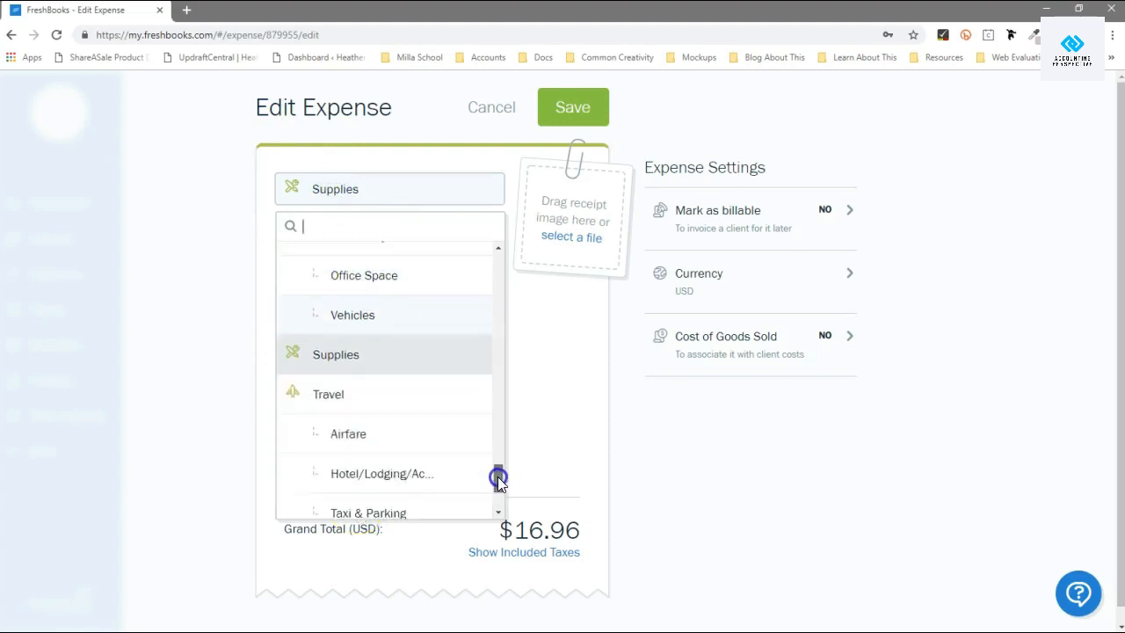
{"action": "type", "text": "o"}
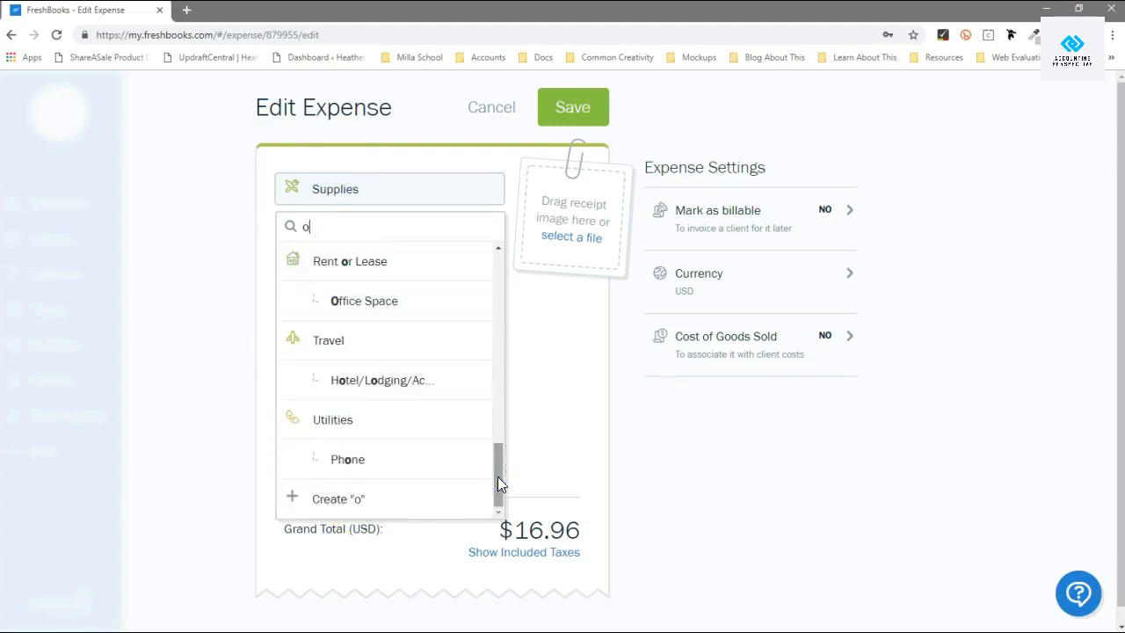
{"action": "type", "text": "ffi"}
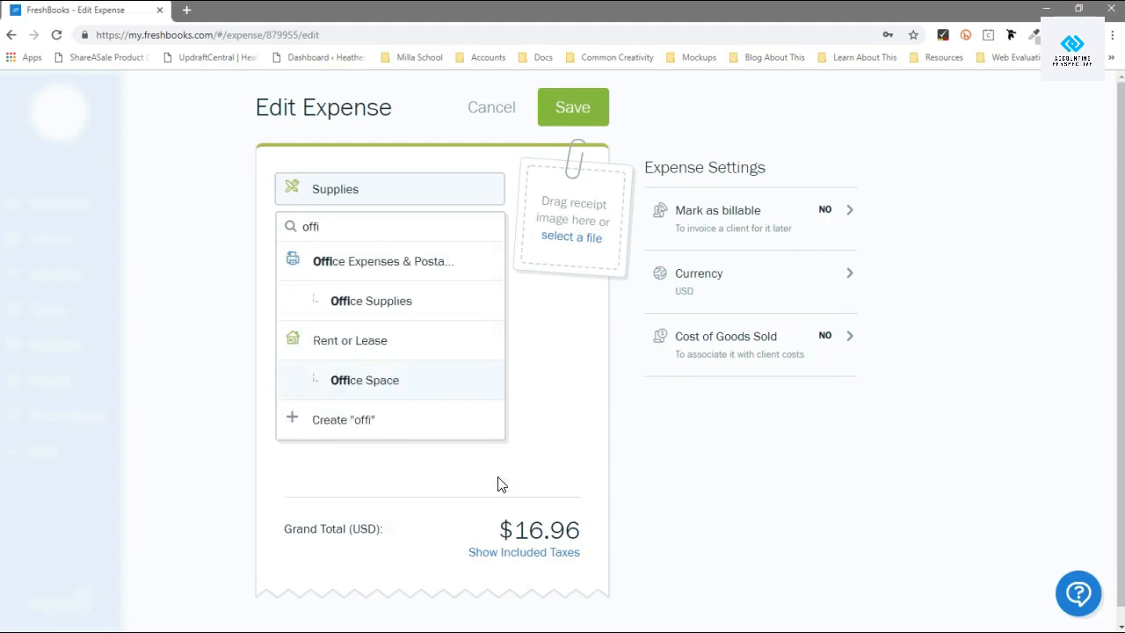
{"action": "left_click", "coordinate": [369, 300]}
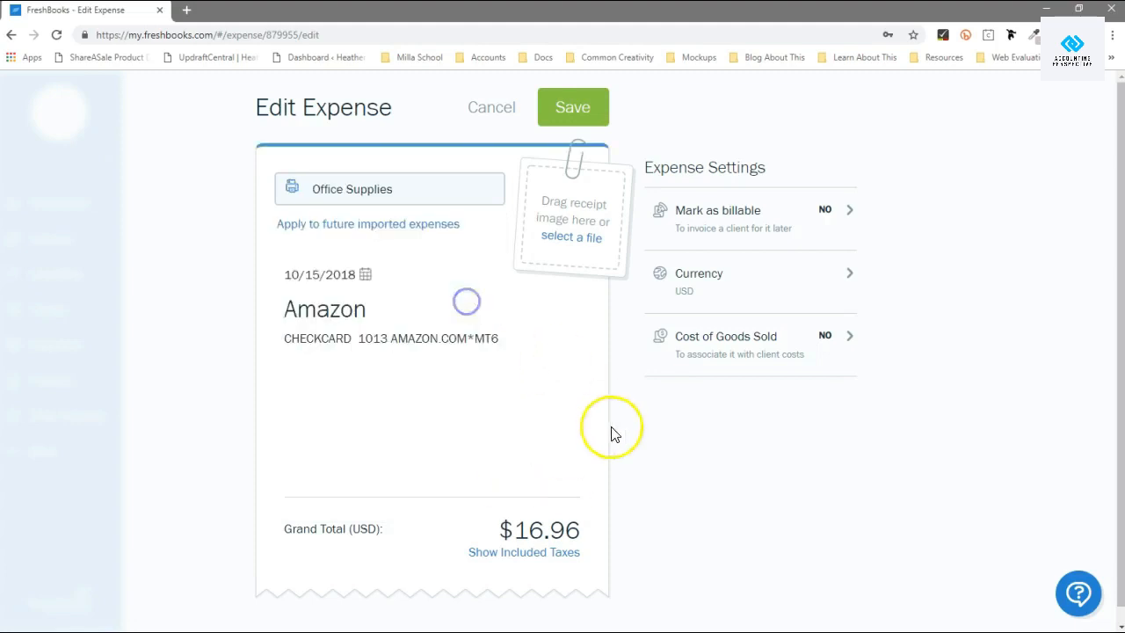
{"action": "mouse_move", "coordinate": [297, 235]}
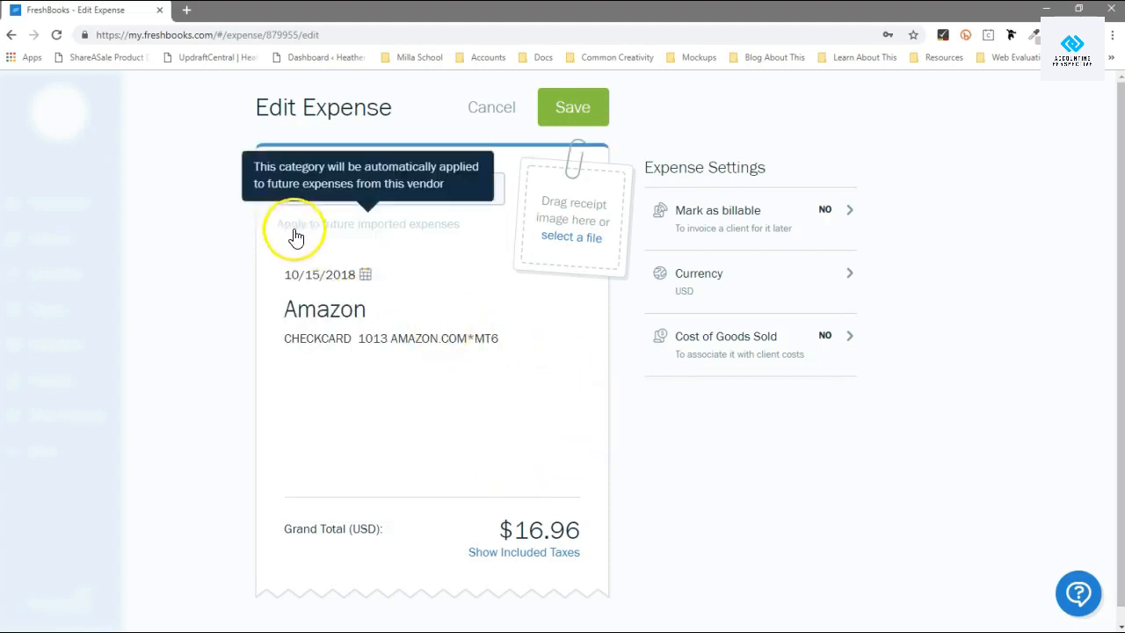
{"action": "mouse_move", "coordinate": [397, 235]}
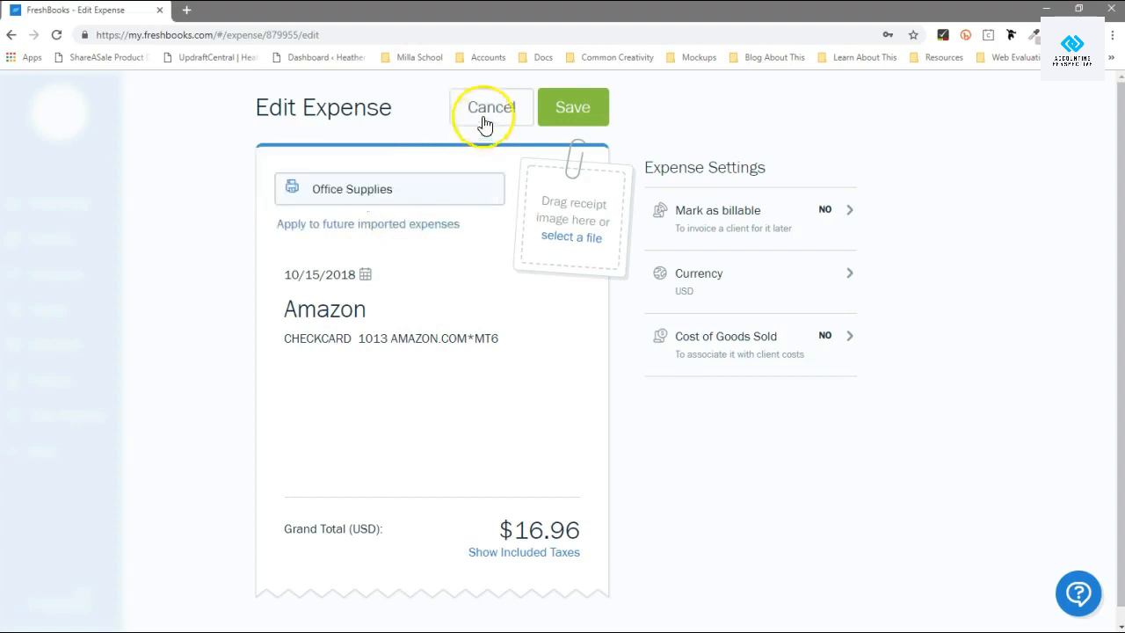
Step: Cancel the edit to abandon the Office Supplies change
{"action": "left_click", "coordinate": [492, 108]}
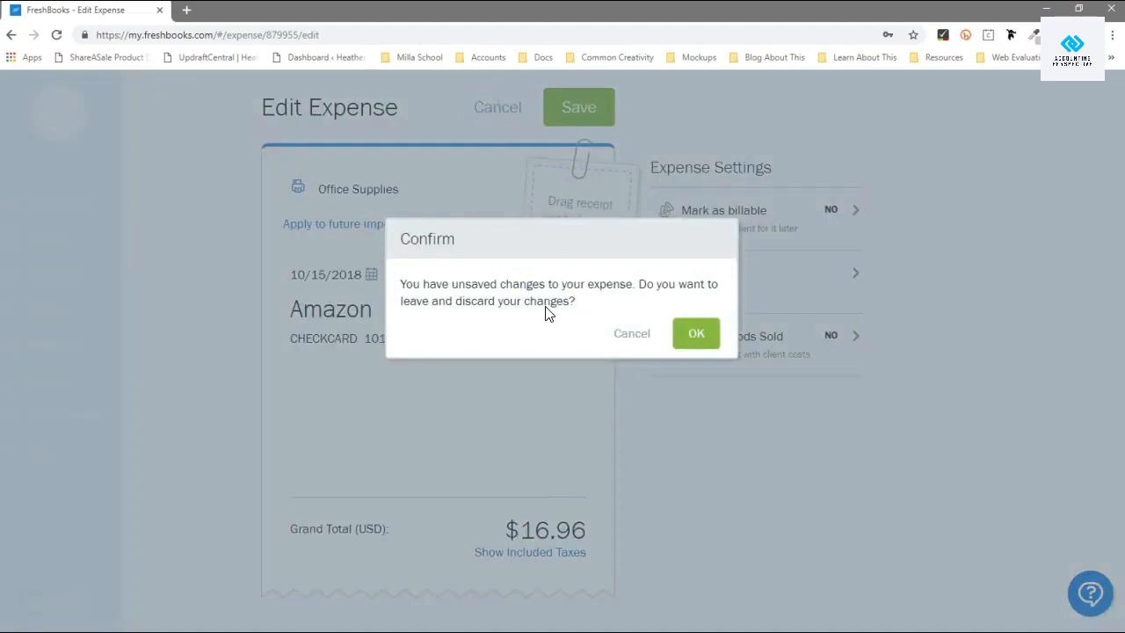
{"action": "mouse_move", "coordinate": [633, 337]}
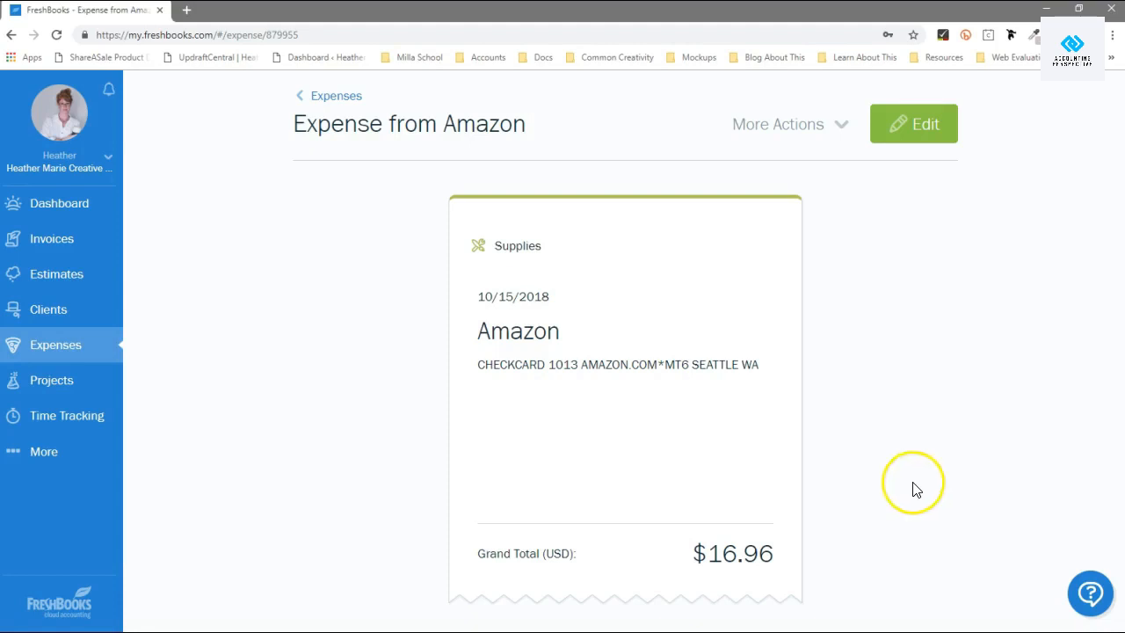
{"action": "mouse_move", "coordinate": [120, 588]}
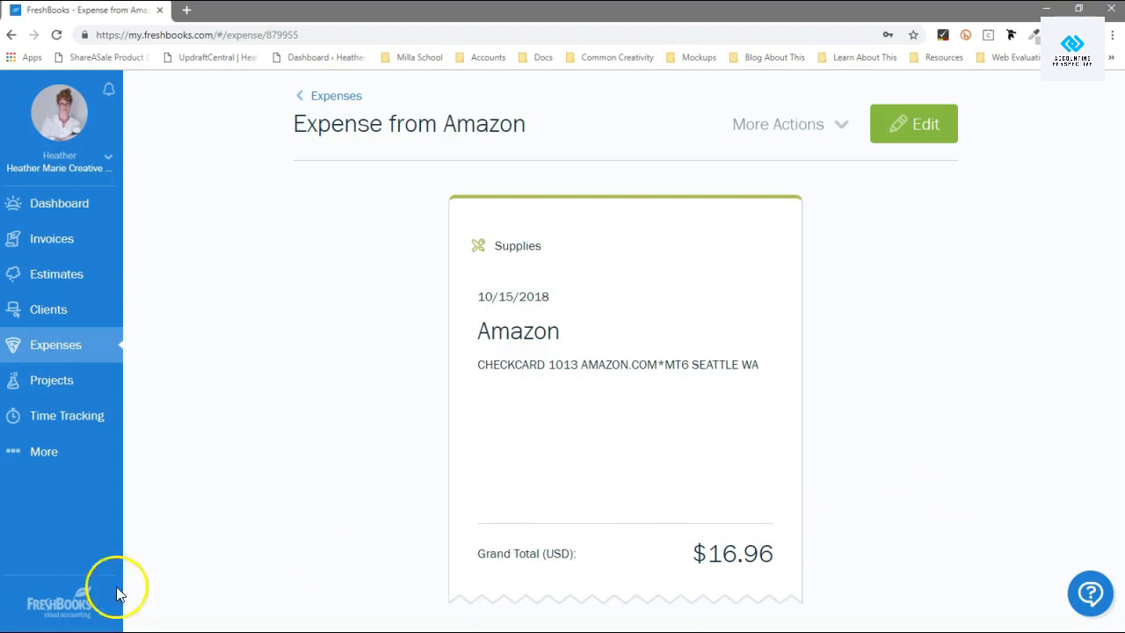
{"action": "mouse_move", "coordinate": [172, 560]}
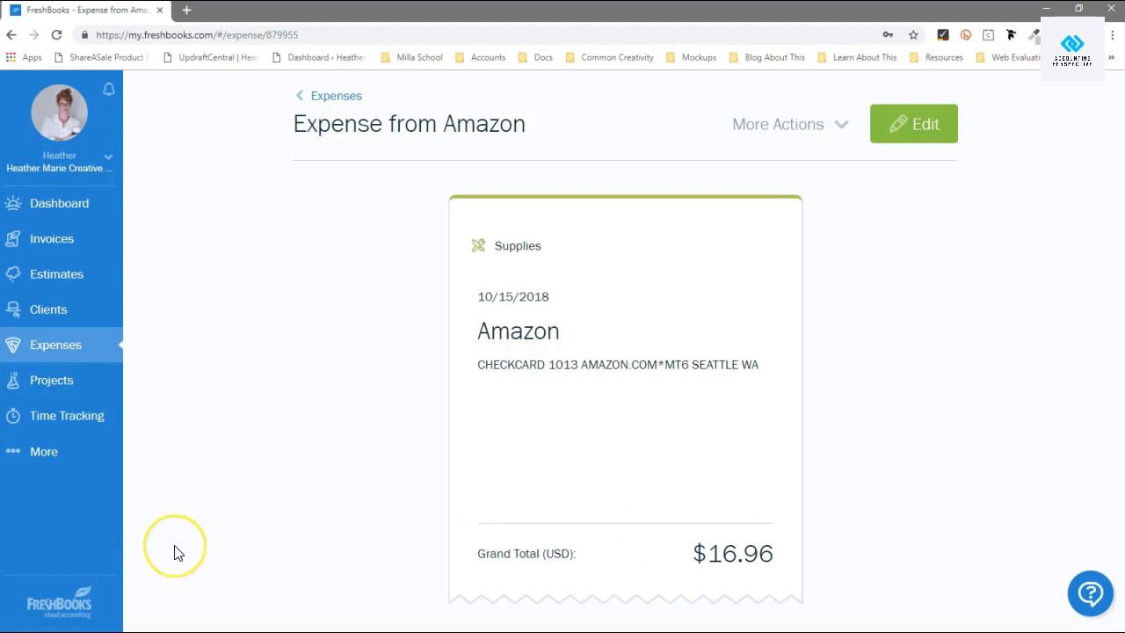
{"action": "mouse_move", "coordinate": [176, 552]}
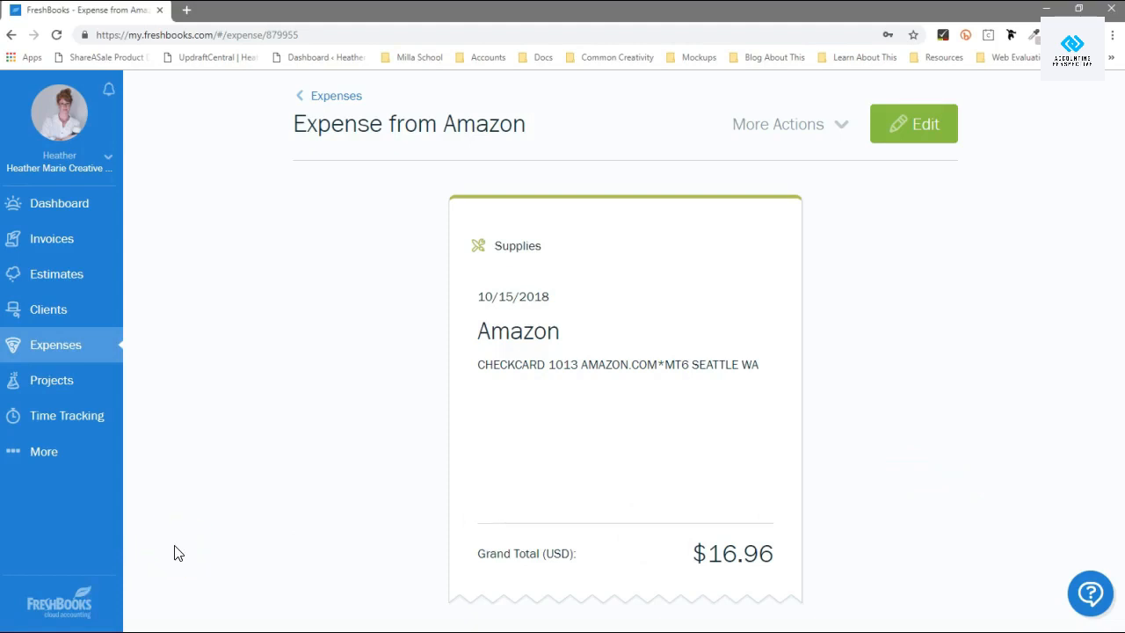